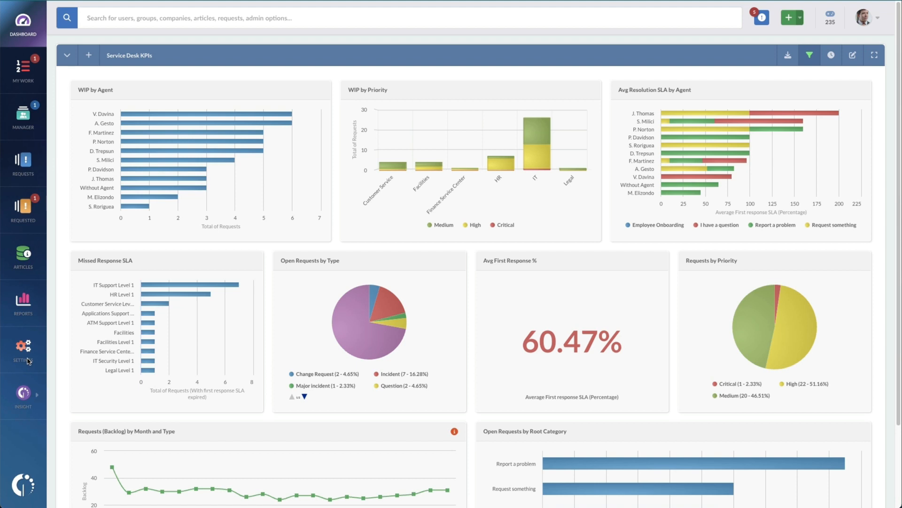
Reach the request Workflows list in Settings and scroll to the Employee Onboarding workflows
left_click(23, 346)
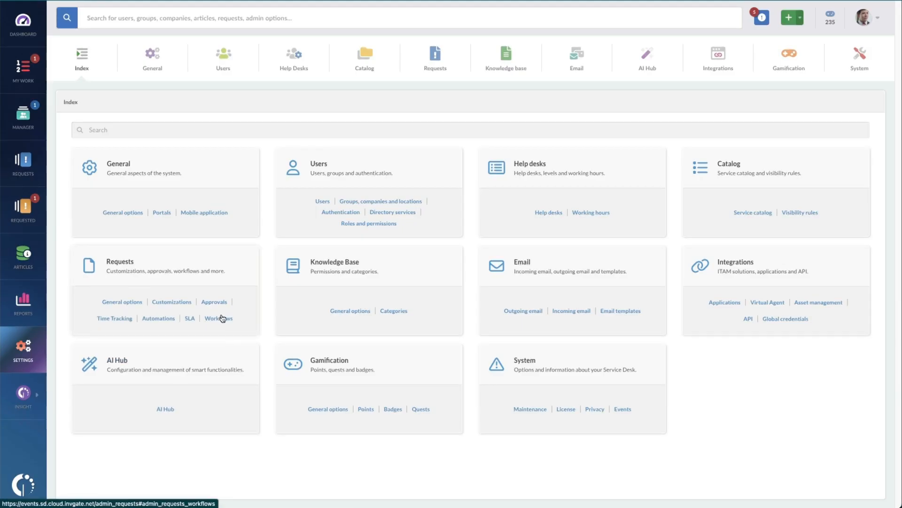
left_click(218, 318)
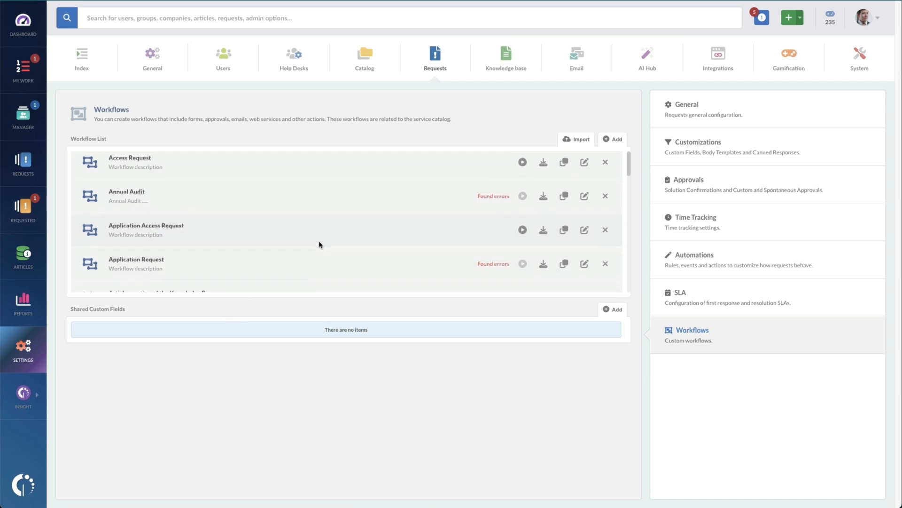
scroll("down", 3)
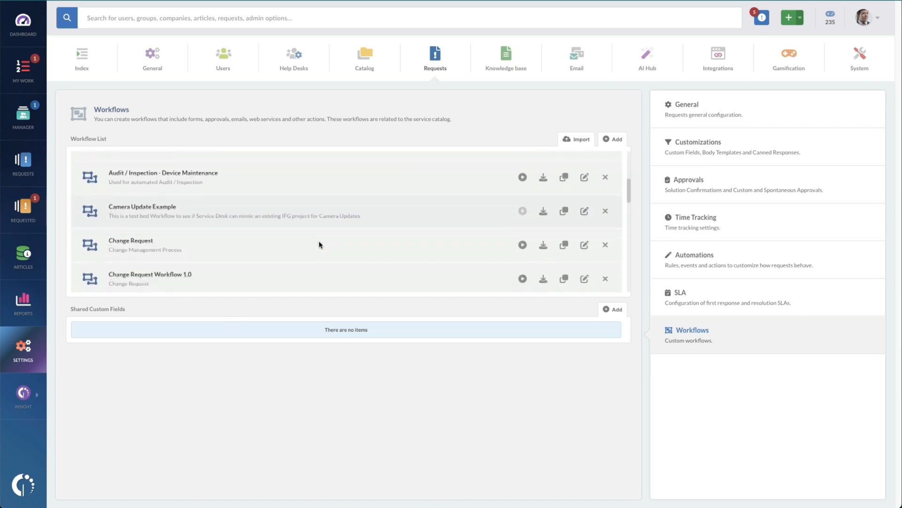
scroll("down", 3)
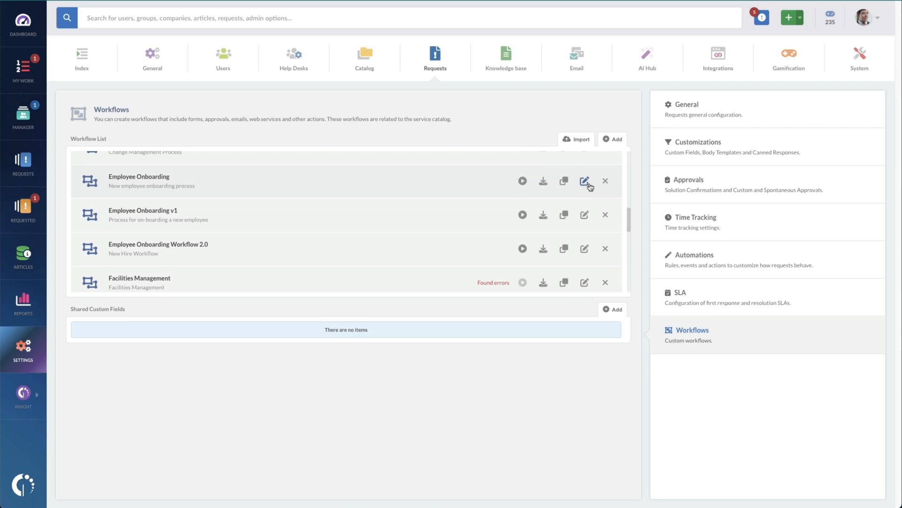
Edit the Employee Onboarding workflow and glance at the available step types
left_click(584, 180)
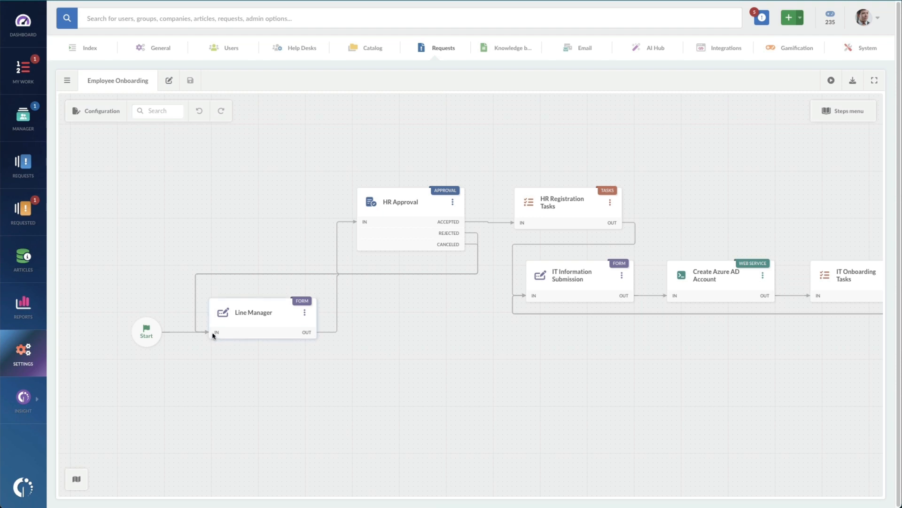
mouse_move(409, 206)
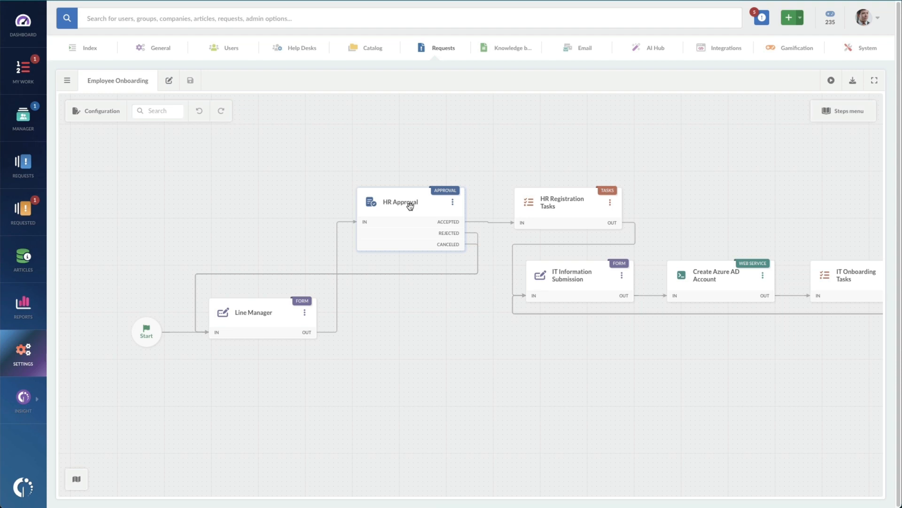
mouse_move(764, 176)
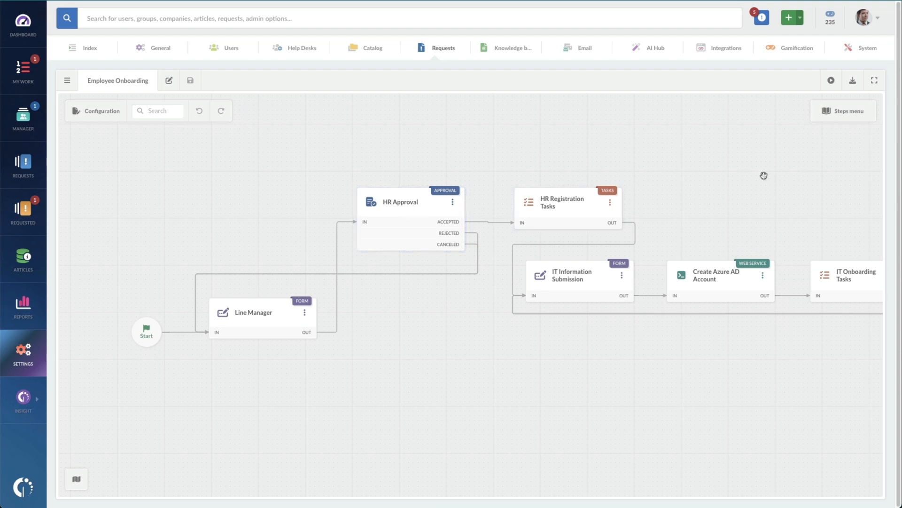
left_click(844, 110)
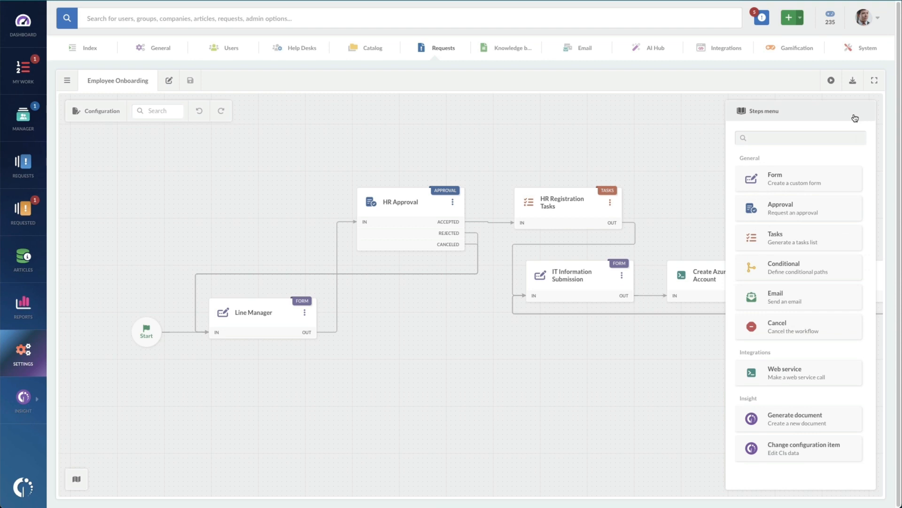
left_click(855, 119)
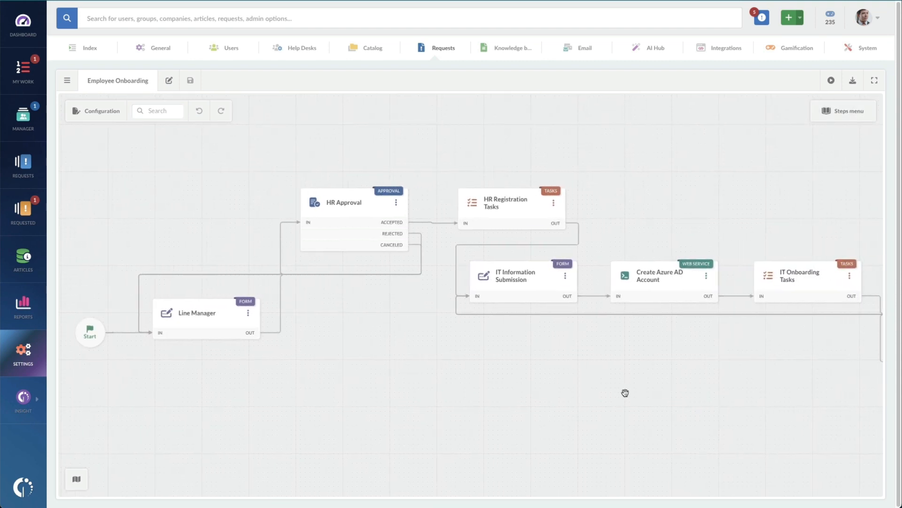
Delete the Employment Type and Birth Certificate Photocopy fields from the Start form
left_click(68, 80)
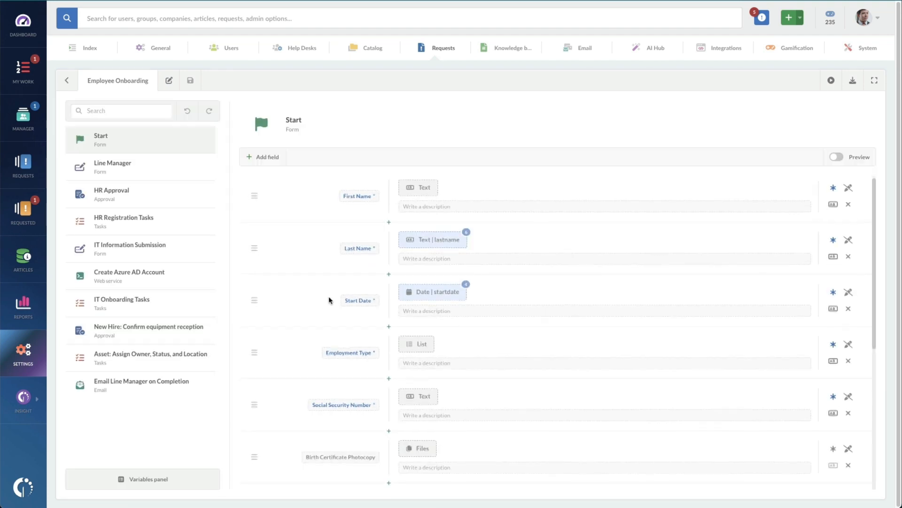
scroll("down", 3)
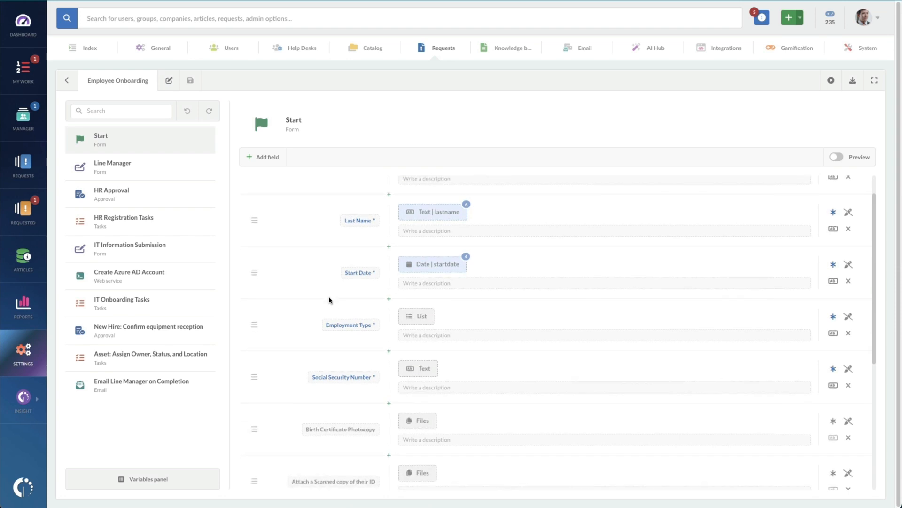
mouse_move(848, 335)
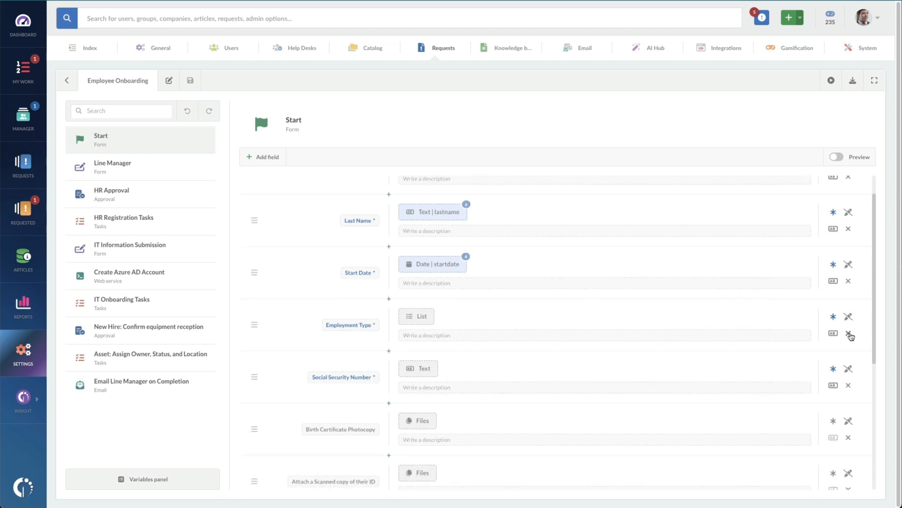
mouse_move(848, 335)
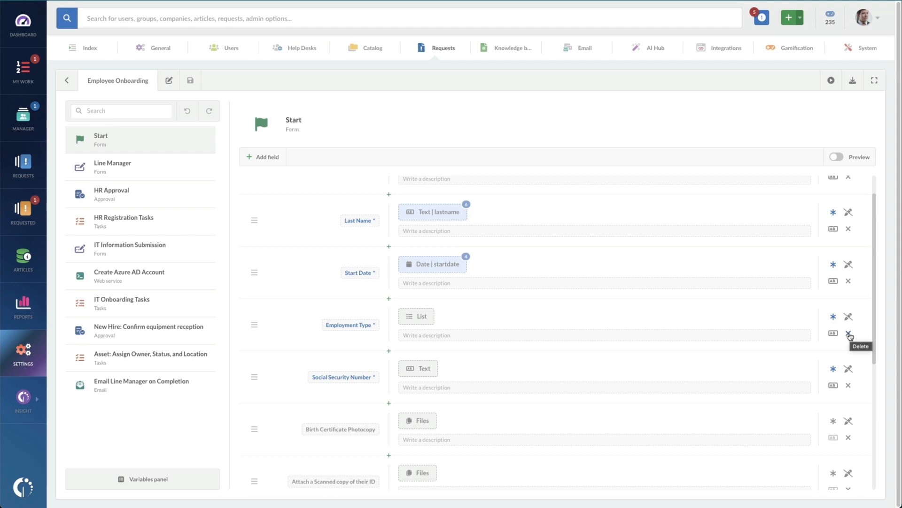
left_click(848, 334)
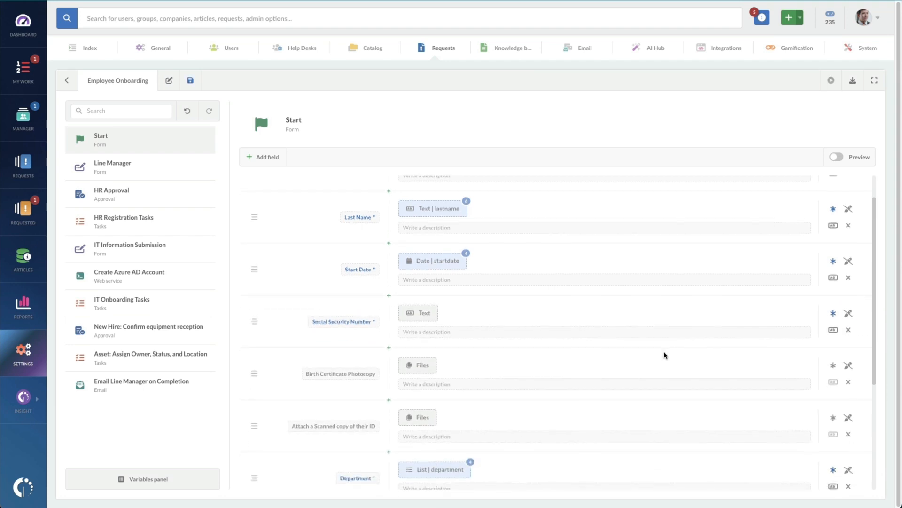
scroll("down", 3)
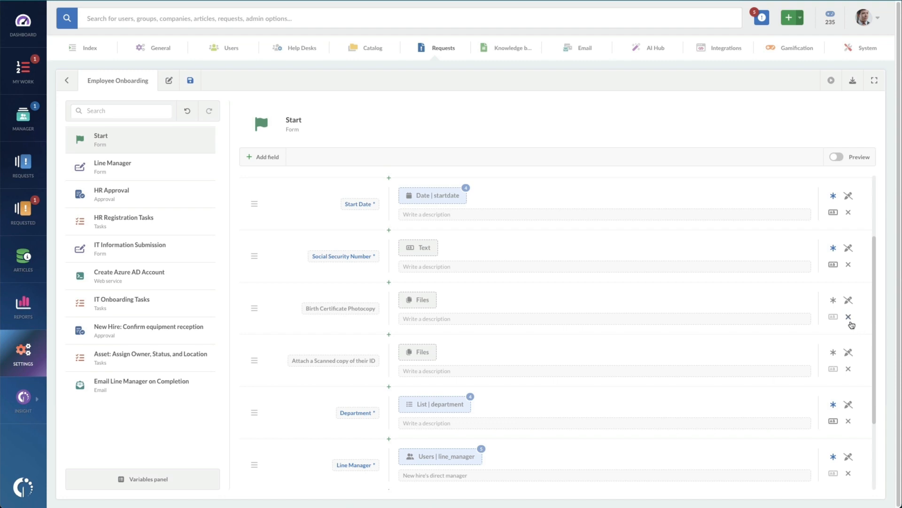
scroll("down", 3)
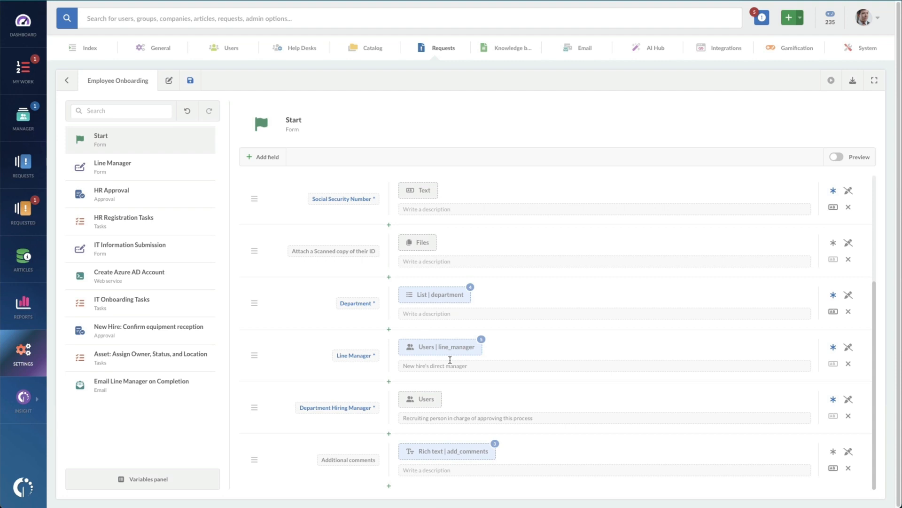
mouse_move(445, 406)
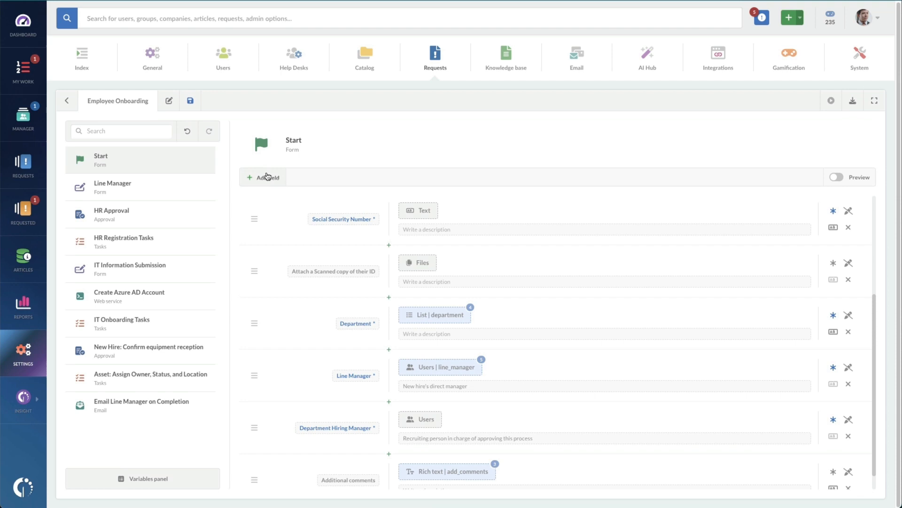
Create a new required Location list field with options Minneapolis, Buenos Aires and Mexico City
left_click(263, 177)
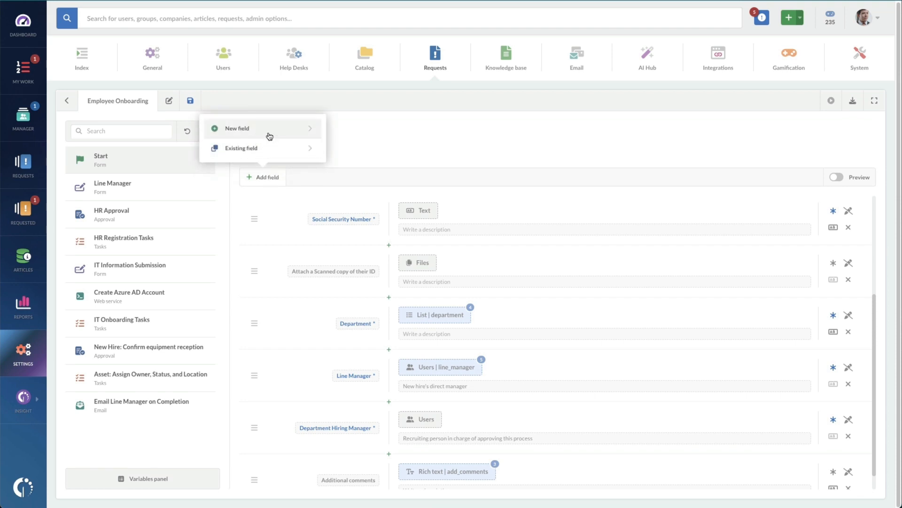
left_click(238, 127)
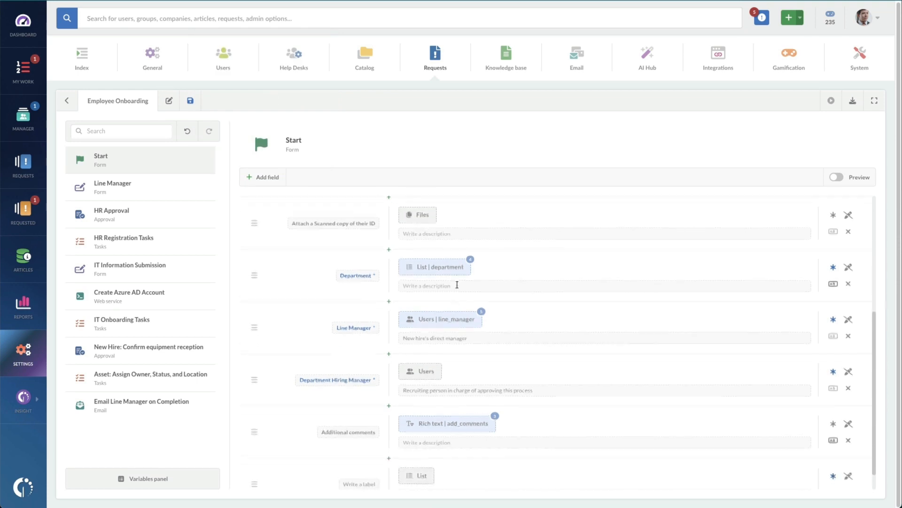
scroll("down", 3)
type("Location")
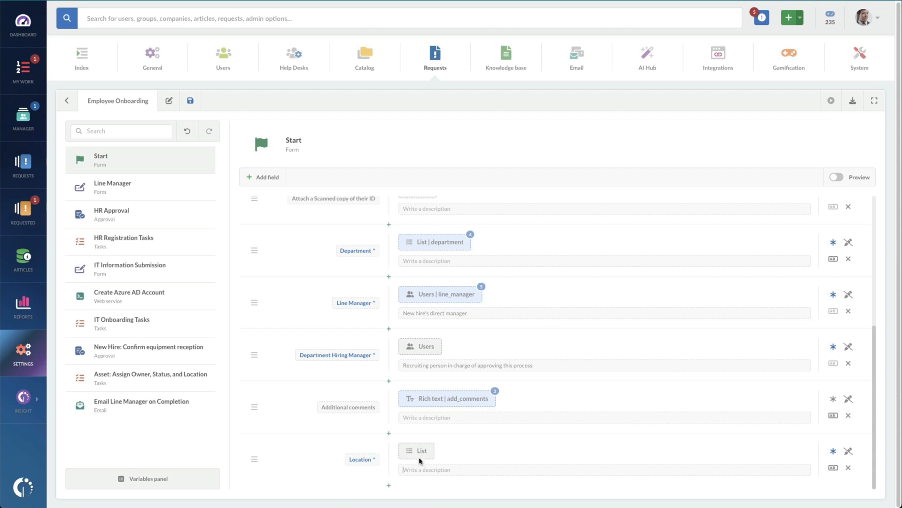
left_click(415, 450)
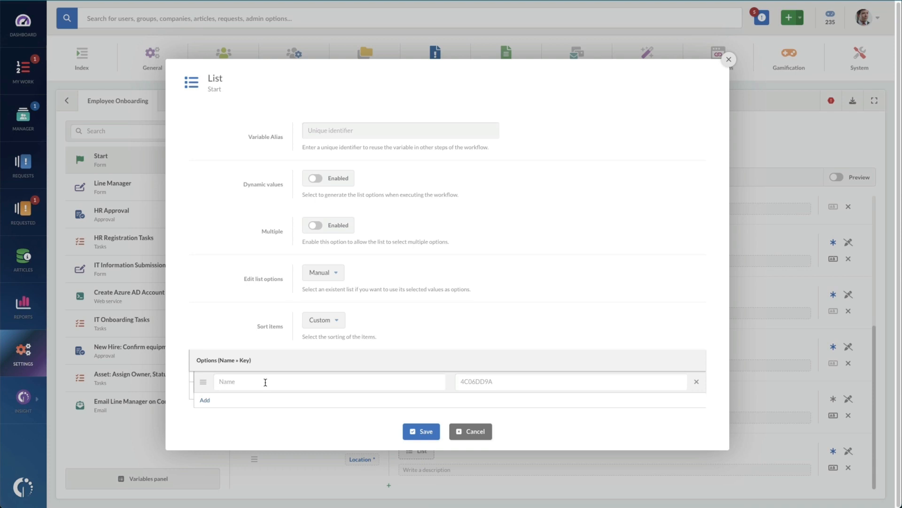
type("Minneapolis")
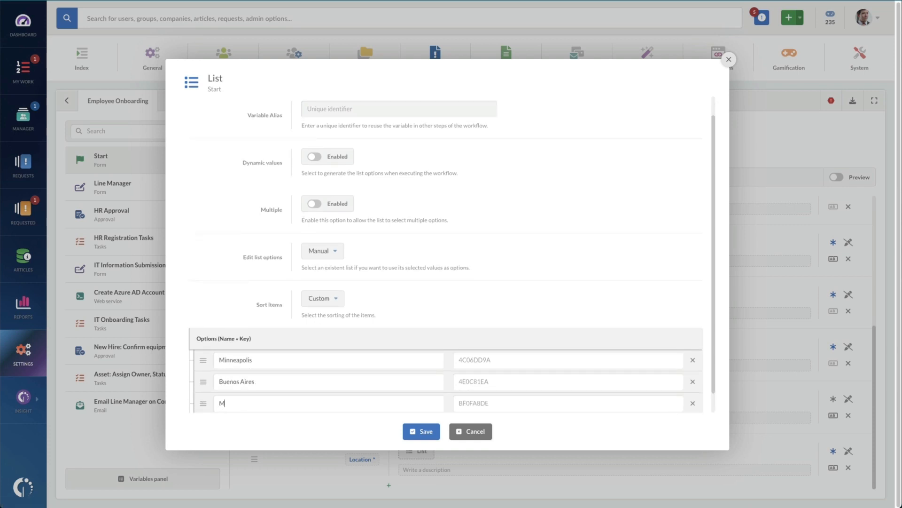
type("exico City")
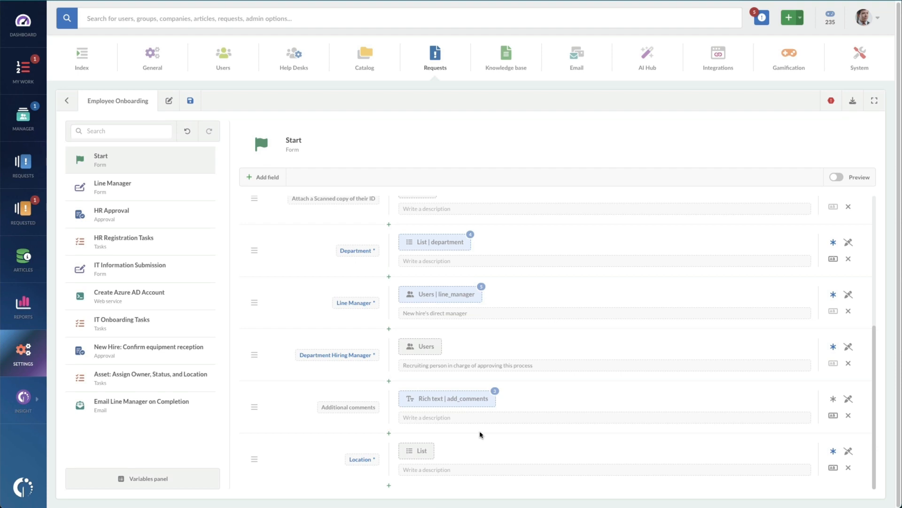
mouse_move(732, 285)
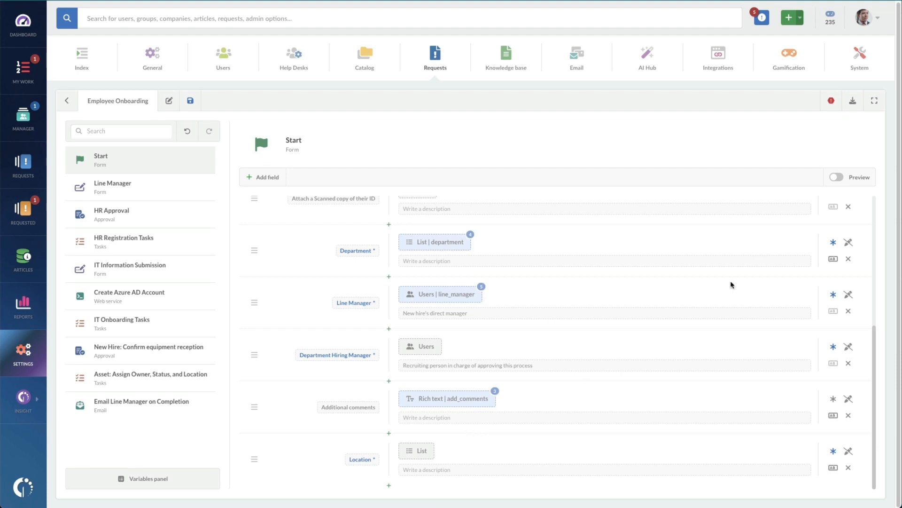
Review the HR Approval step: Department Hiring Manager assignee and 2-day expiry
left_click(67, 100)
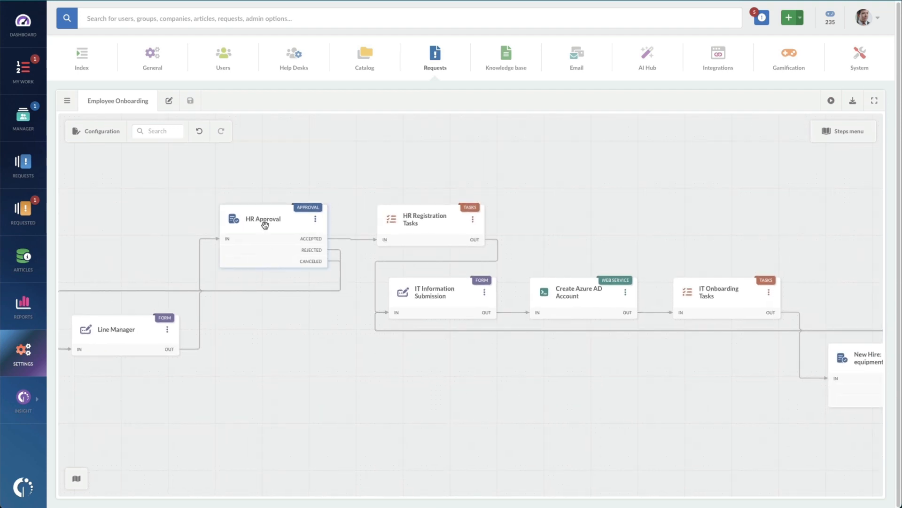
left_click(262, 219)
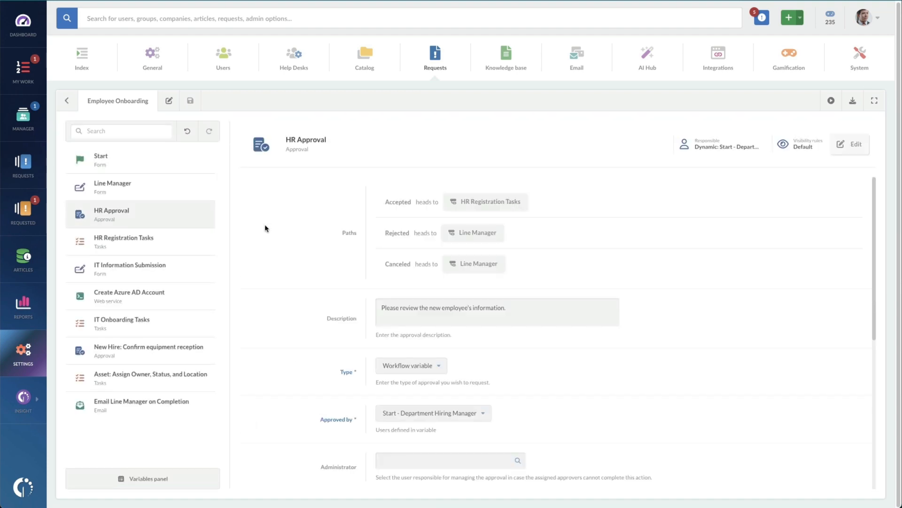
scroll("down", 3)
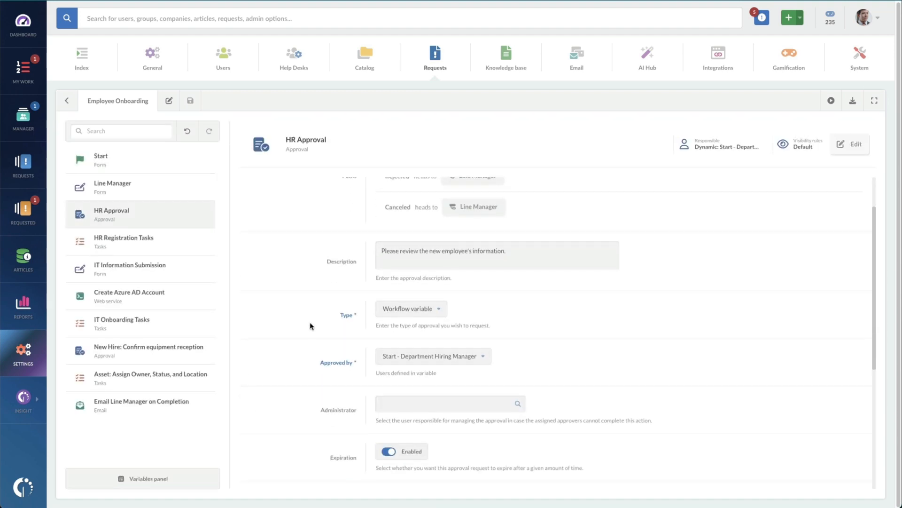
scroll("down", 3)
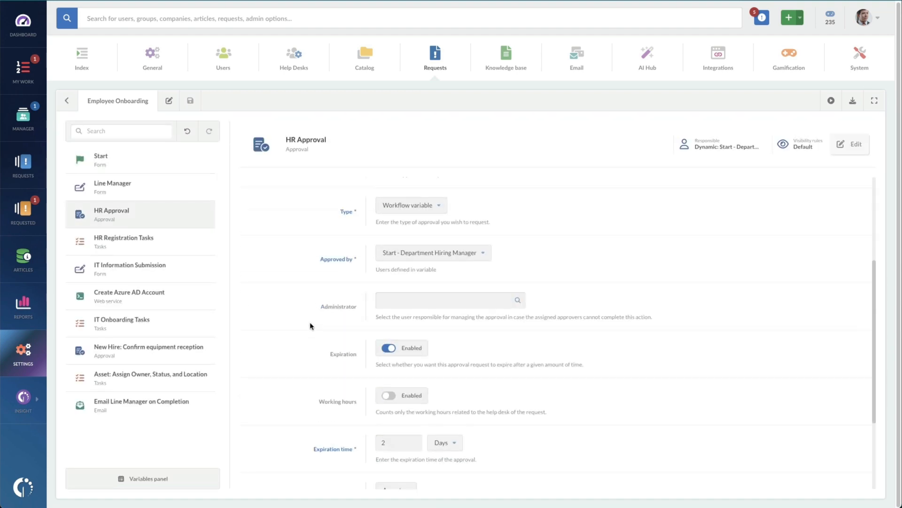
scroll("down", 3)
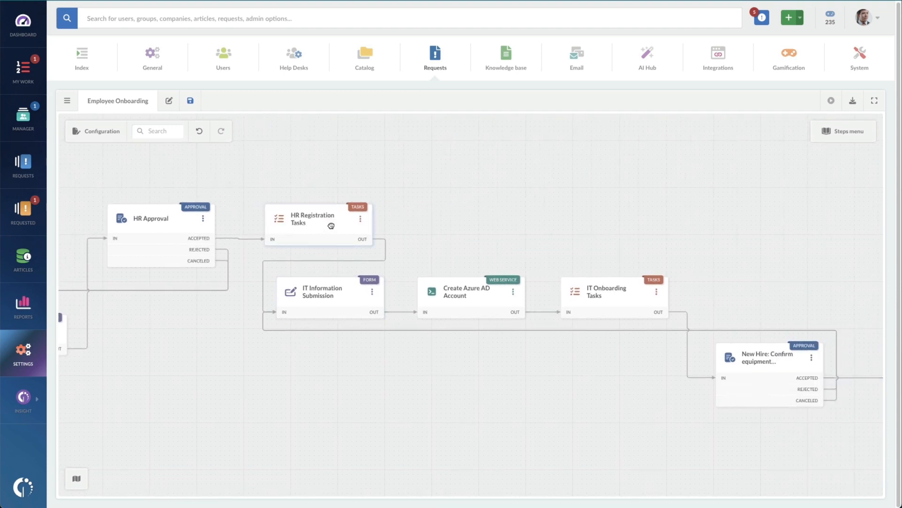
Add a sixth HR Registration task "Collect the new employee's I-9 form" with no due date
left_click(312, 218)
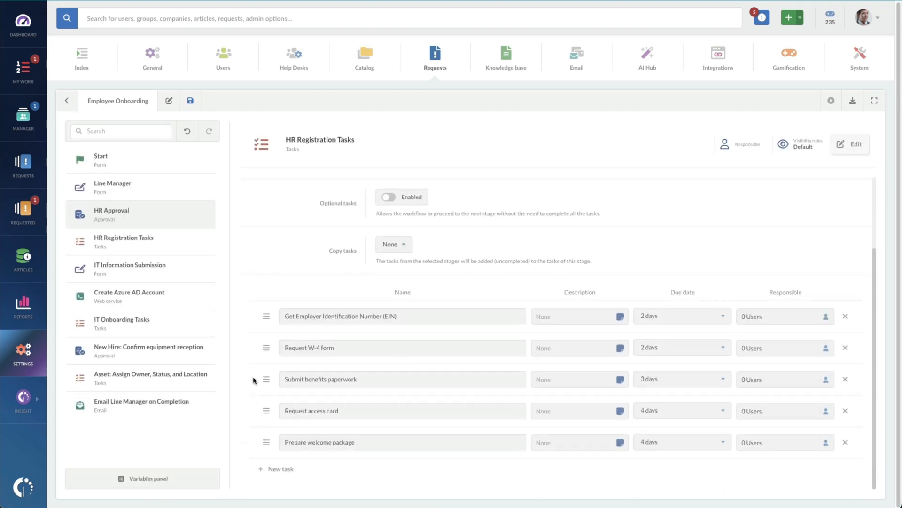
mouse_move(337, 397)
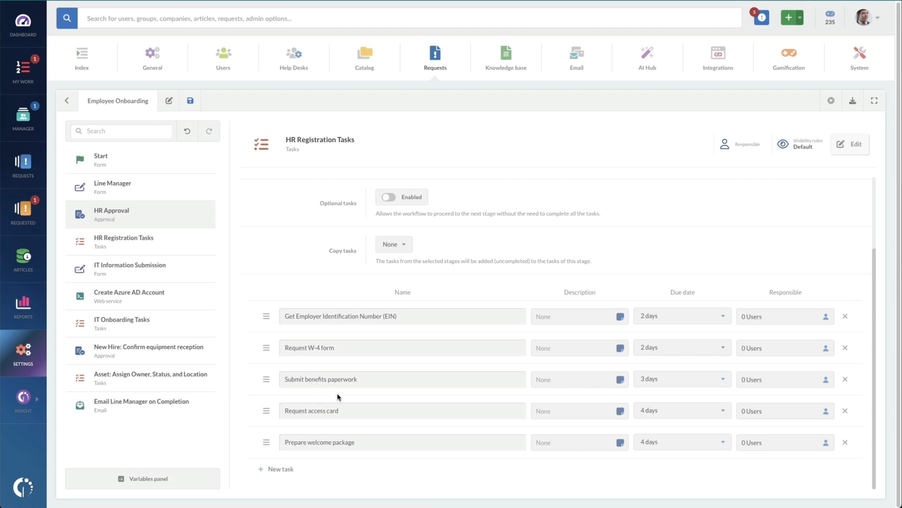
mouse_move(652, 287)
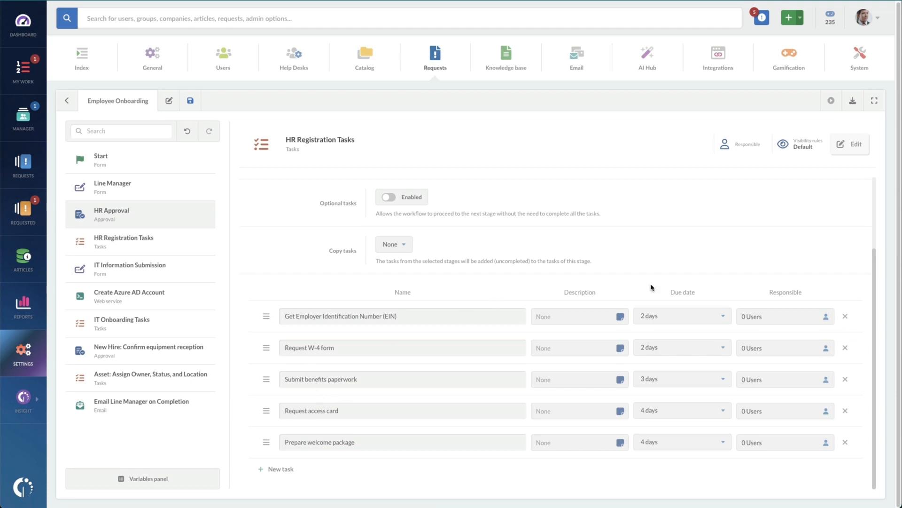
left_click(280, 470)
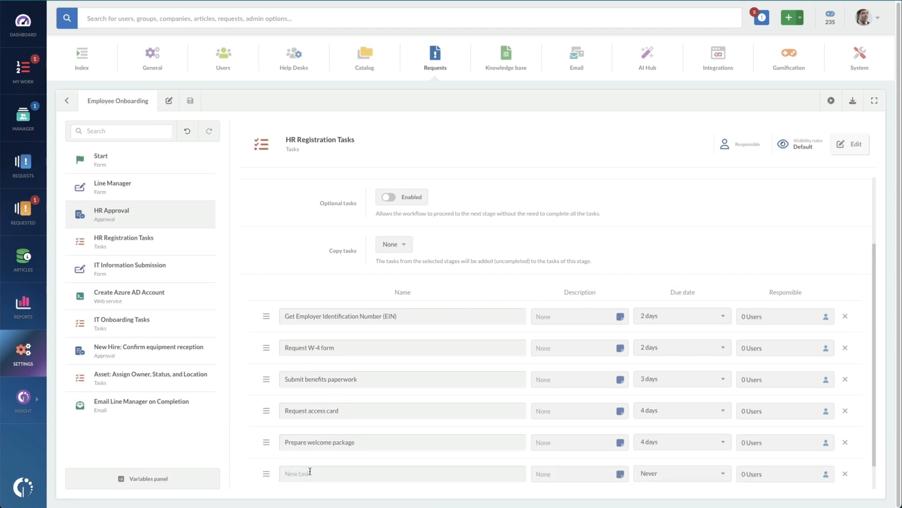
type("Collect t")
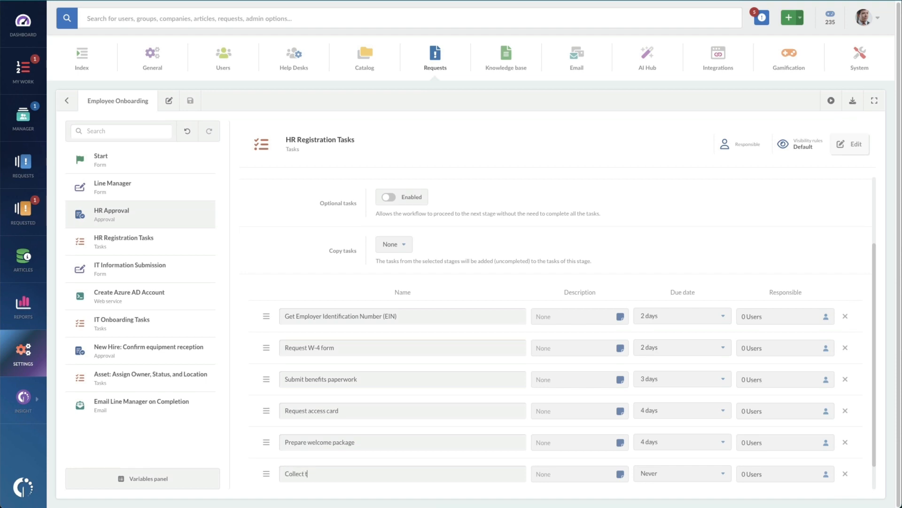
type("he new")
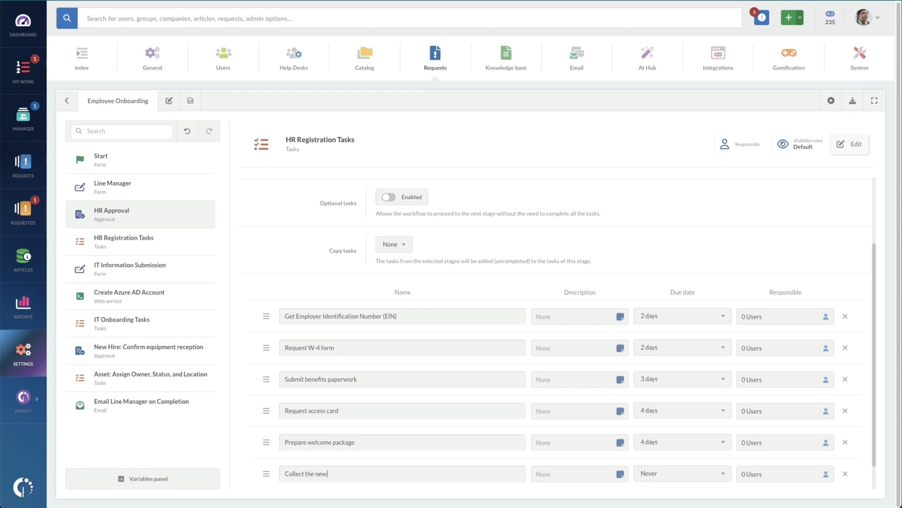
type("employee's I-=9 F")
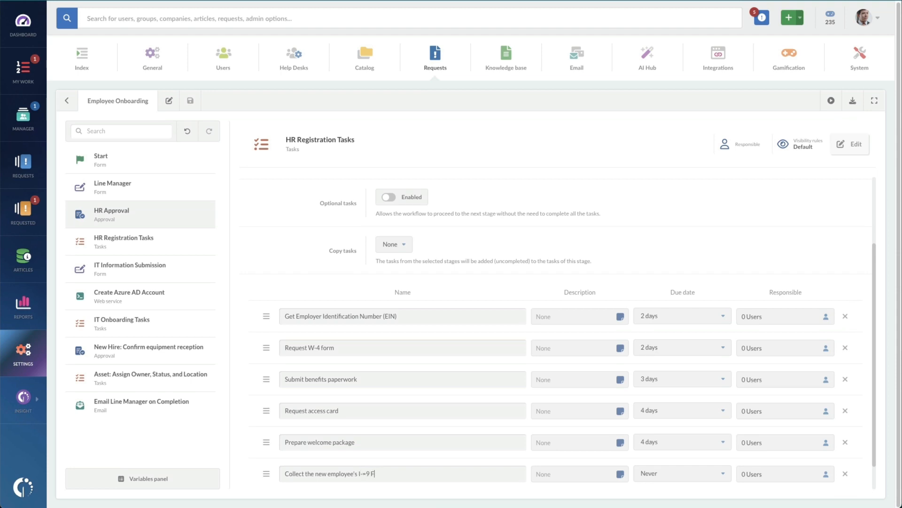
type("orm")
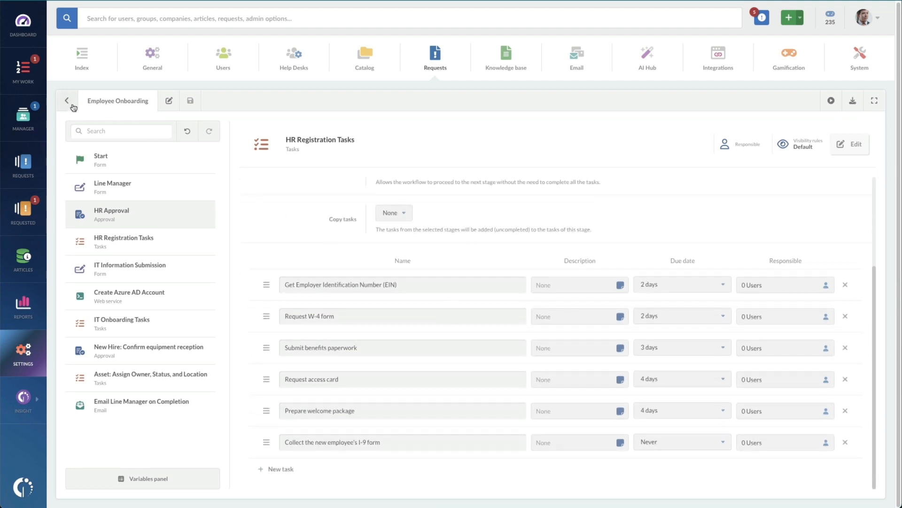
Scroll the IT Information Submission fields and inspect the Equipment to be assigned field settings unchanged
left_click(67, 101)
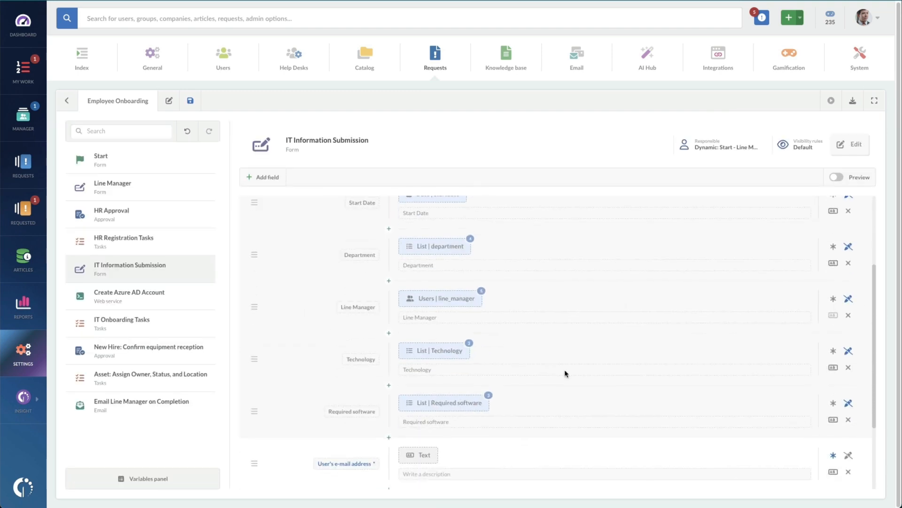
scroll("down", 3)
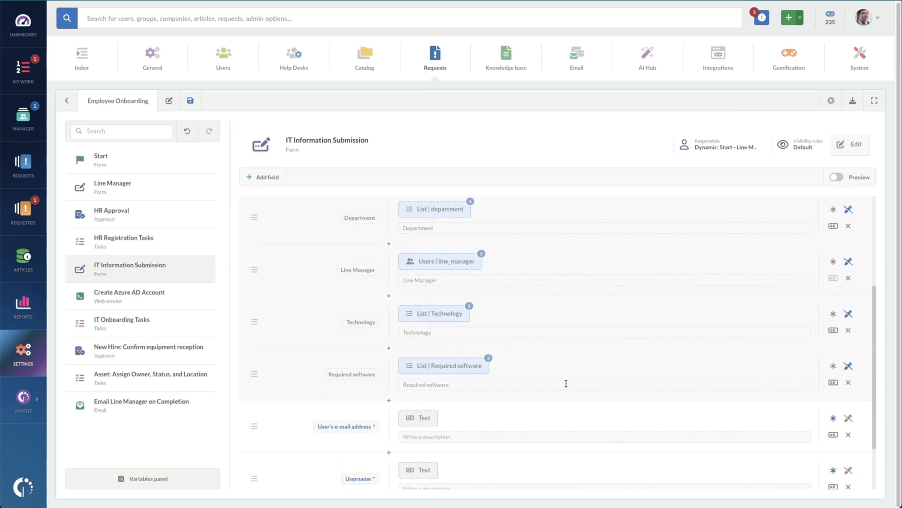
scroll("down", 3)
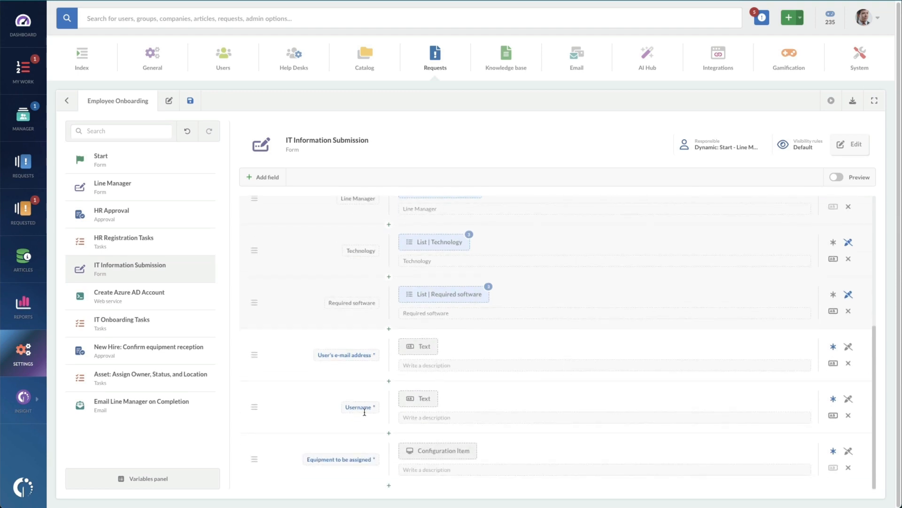
mouse_move(423, 427)
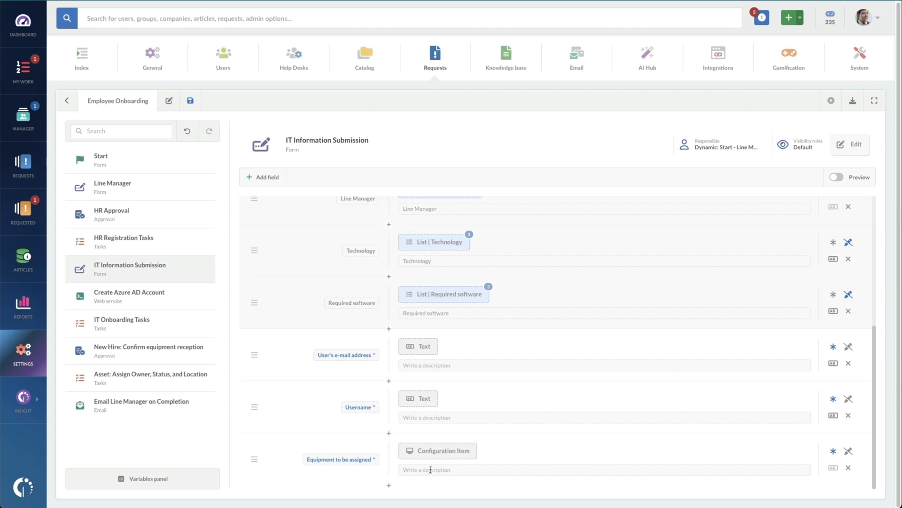
mouse_move(439, 455)
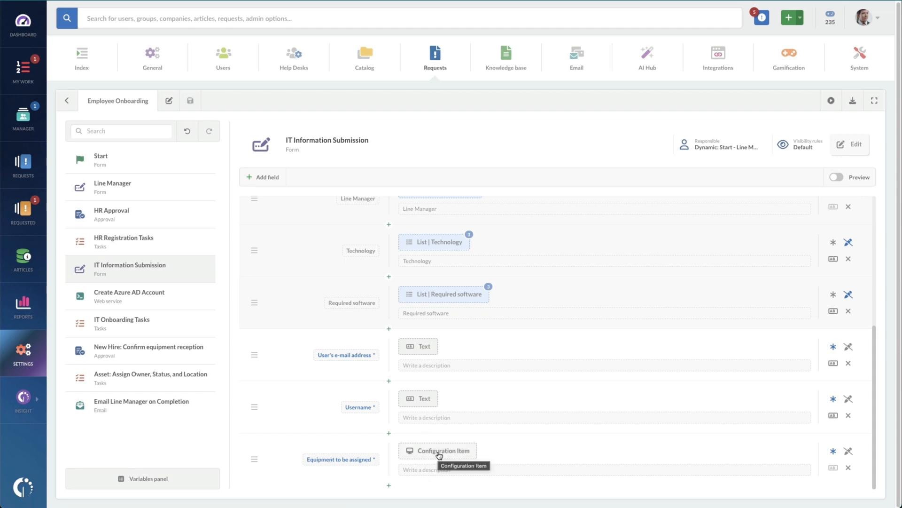
left_click(437, 451)
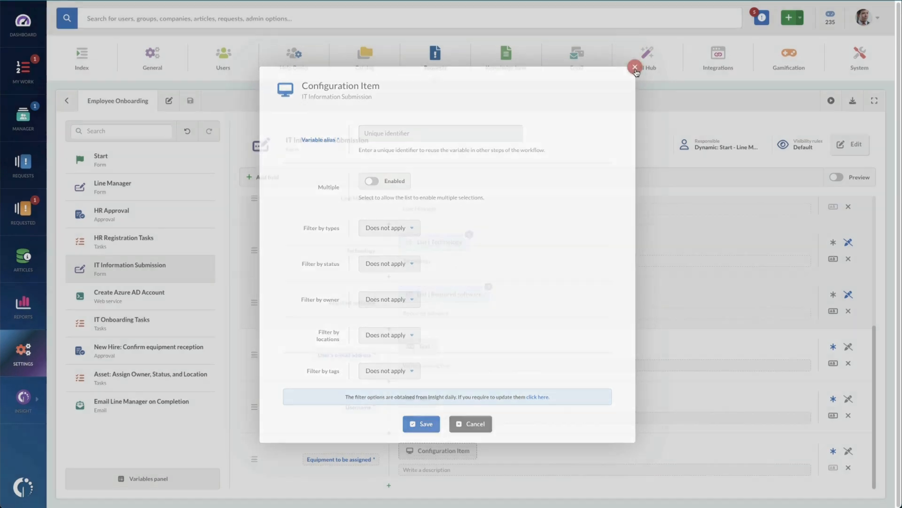
left_click(635, 67)
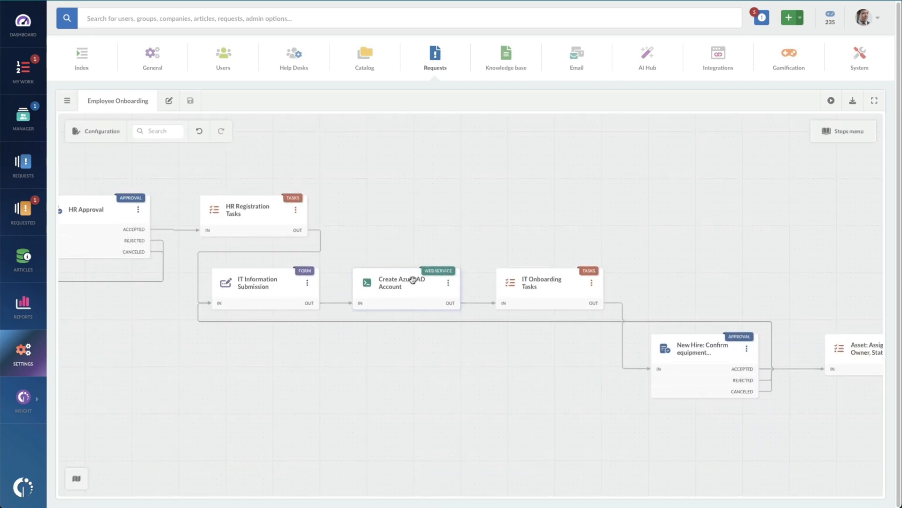
Review the Create Azure AD Account URL, constants and variable mappings, then leave the step
left_click(403, 282)
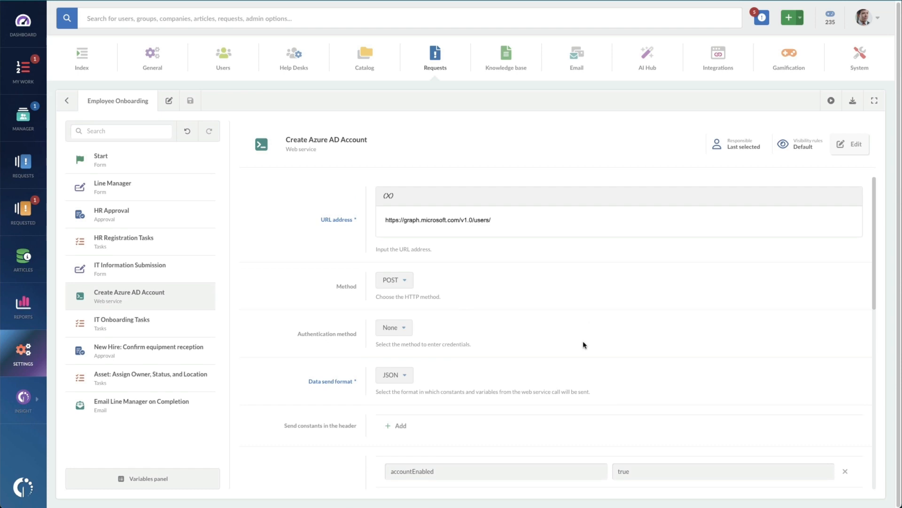
scroll("down", 3)
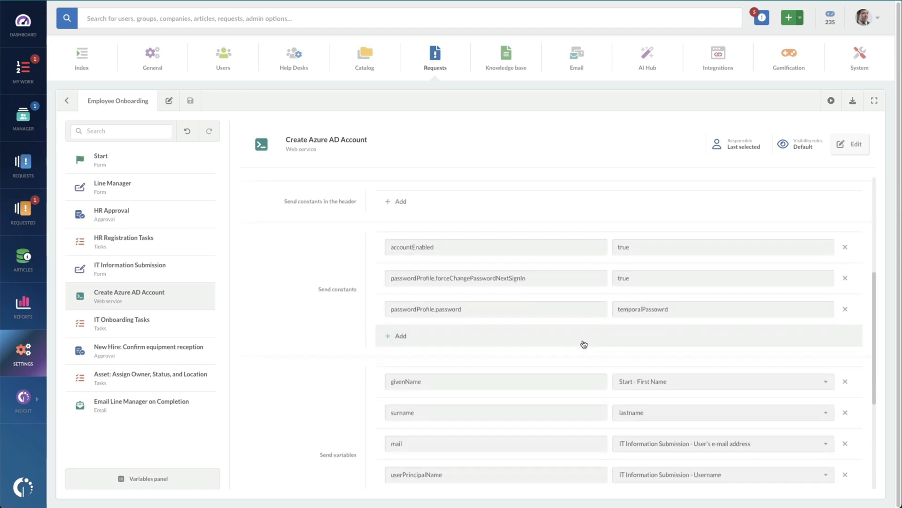
scroll("down", 3)
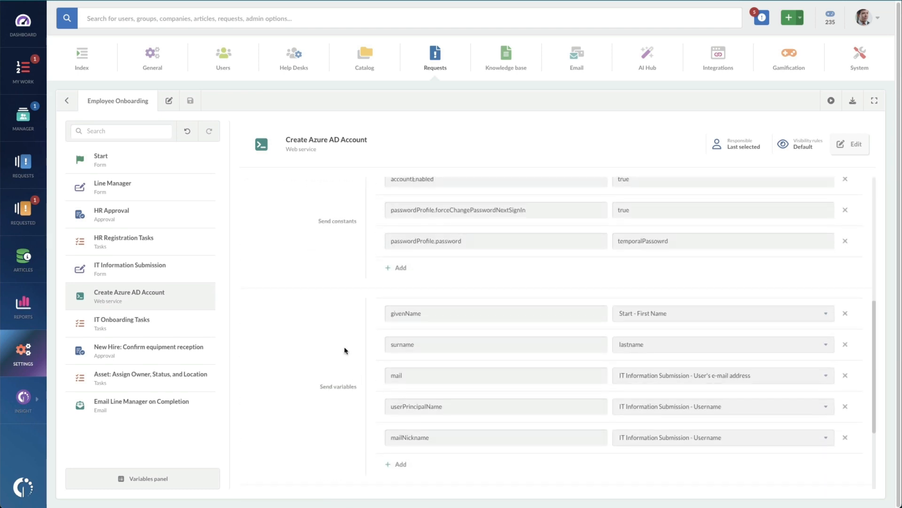
scroll("down", 3)
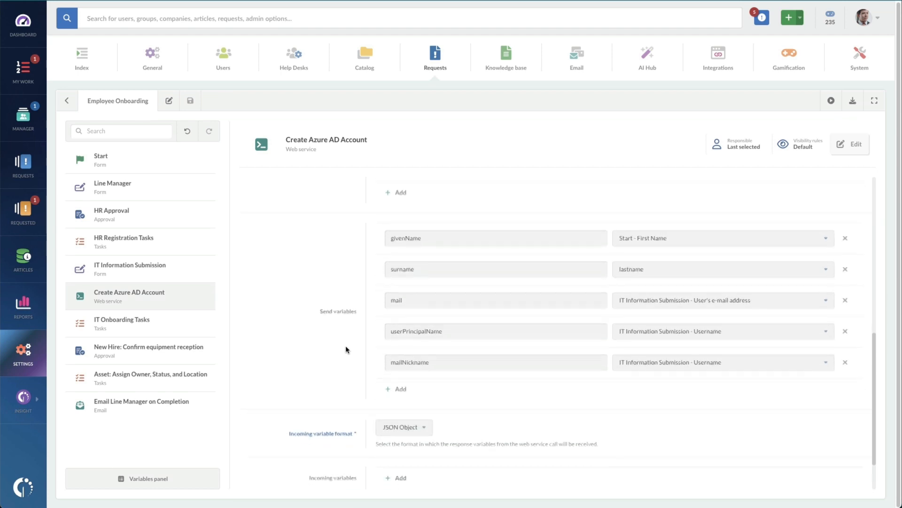
scroll("down", 3)
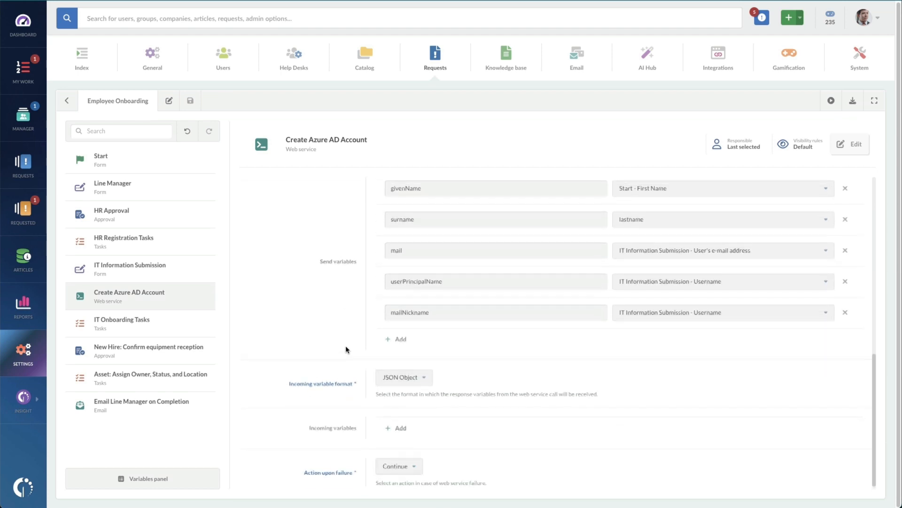
scroll("up", 3)
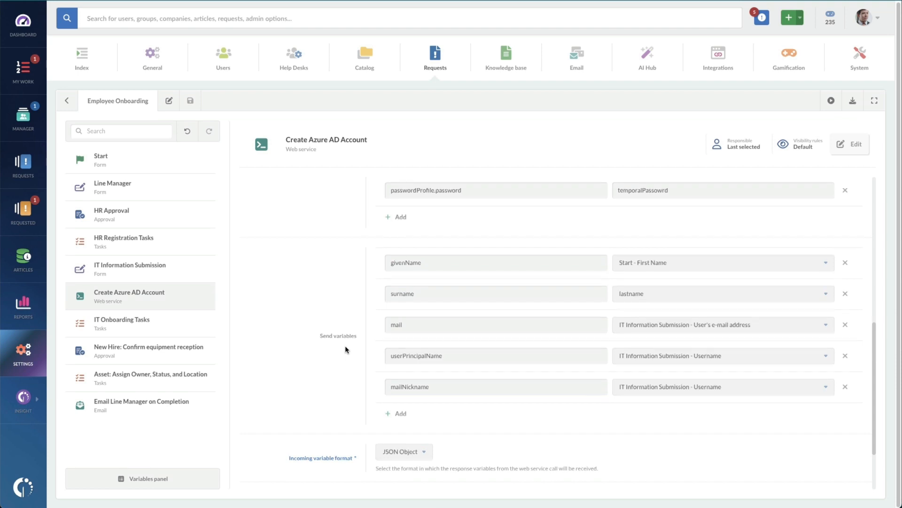
scroll("up", 3)
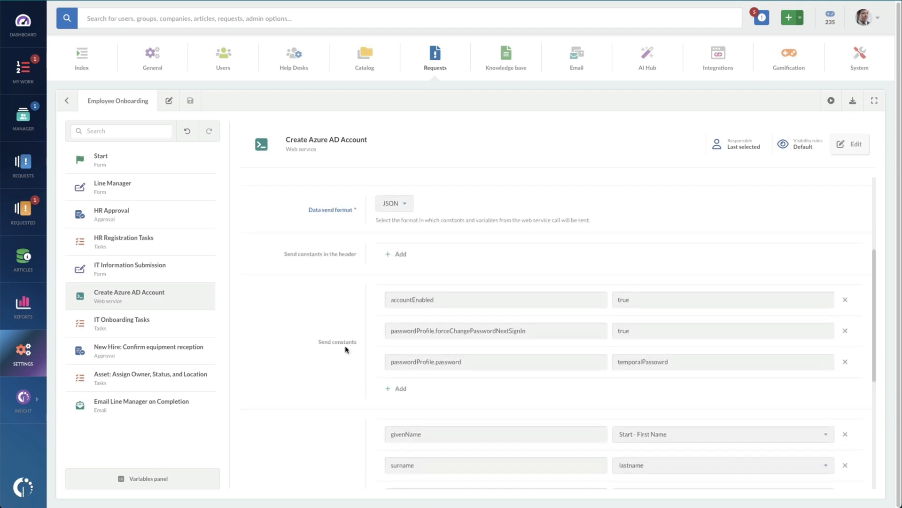
scroll("up", 3)
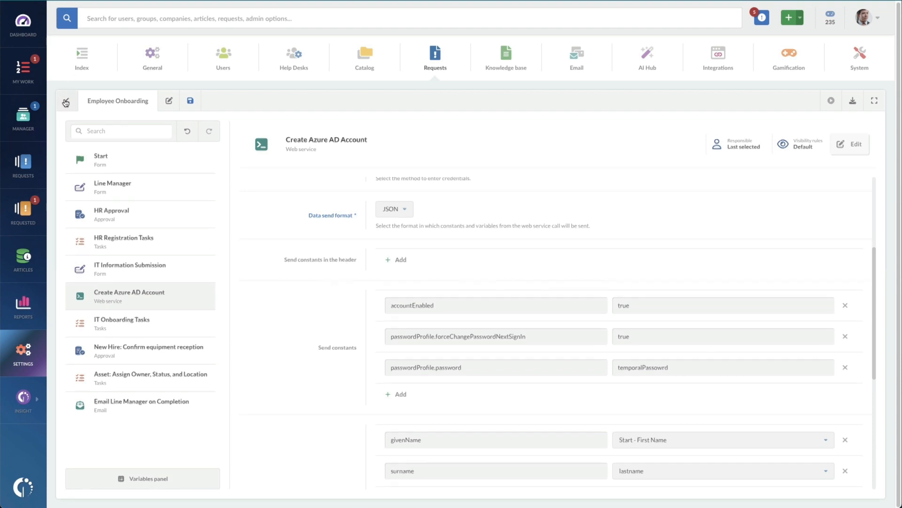
left_click(66, 101)
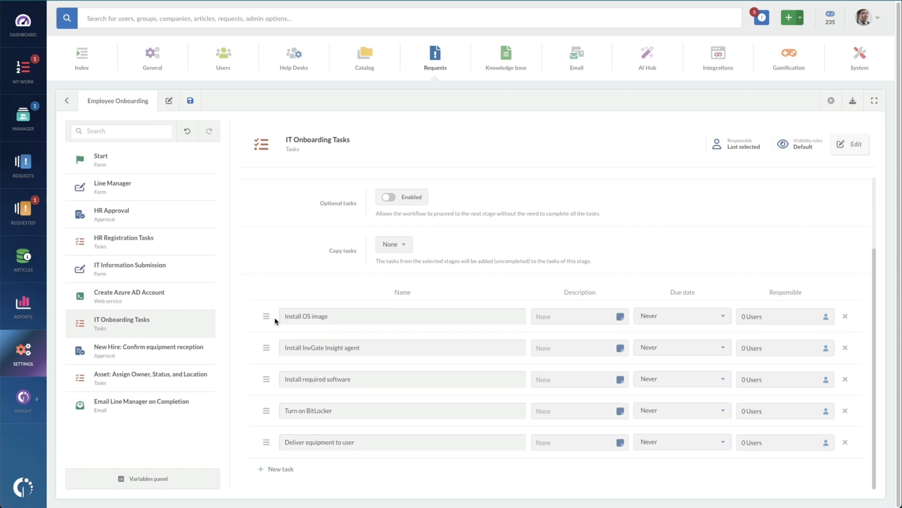
mouse_move(363, 336)
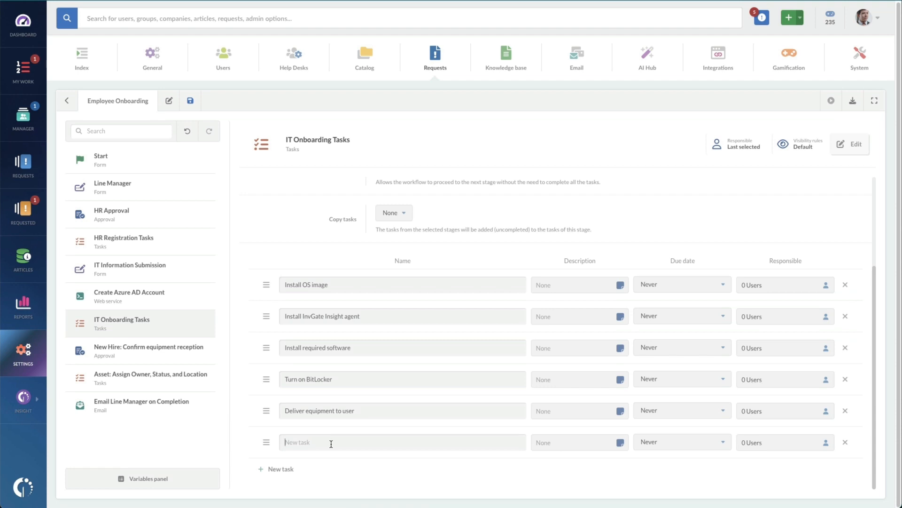
Make the IT Onboarding tasks optional and give Pull new laptop from inventory a 1-day due date
type("Pull new laptop from inventory")
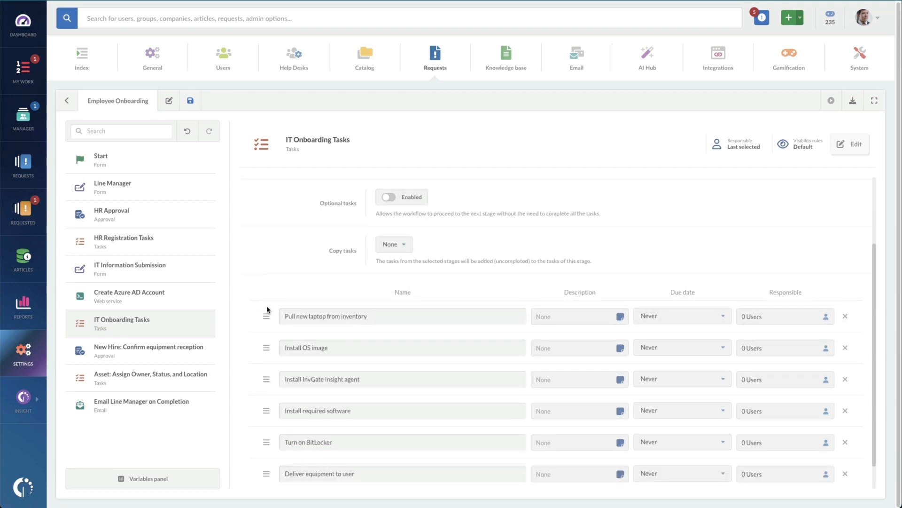
mouse_move(365, 305)
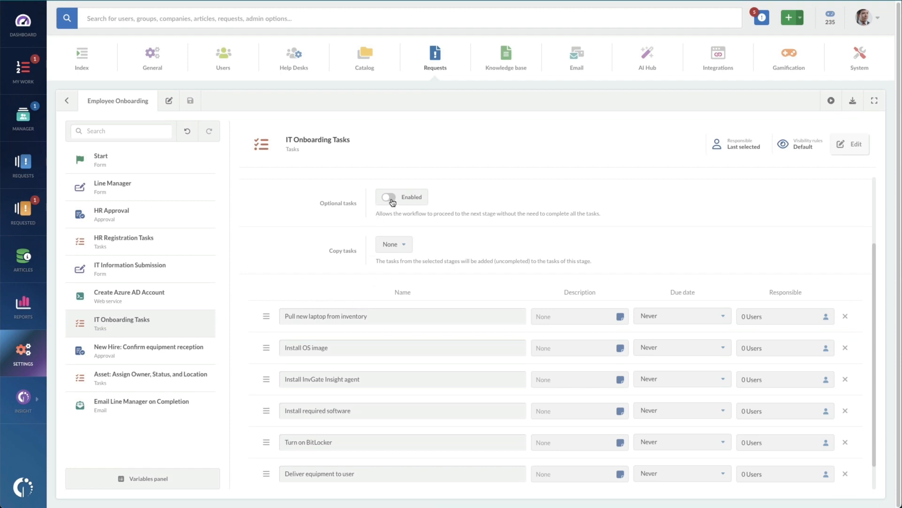
left_click(387, 197)
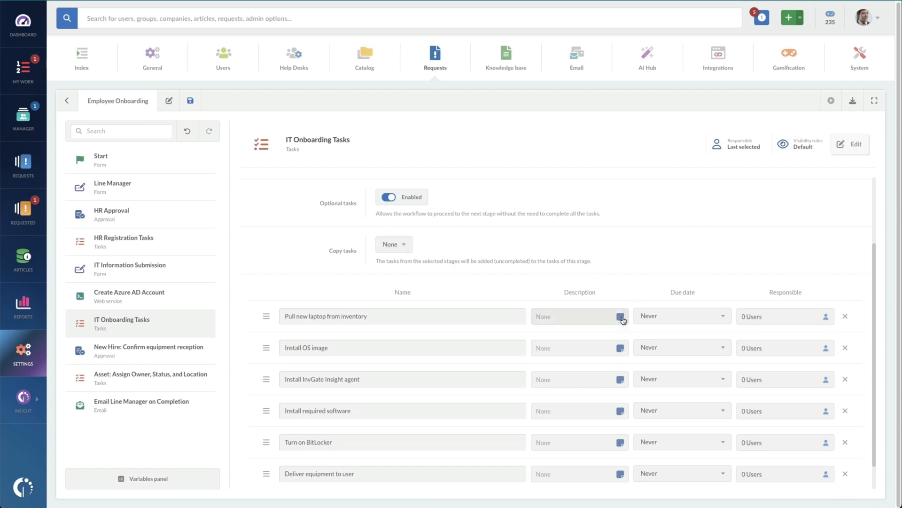
left_click(681, 315)
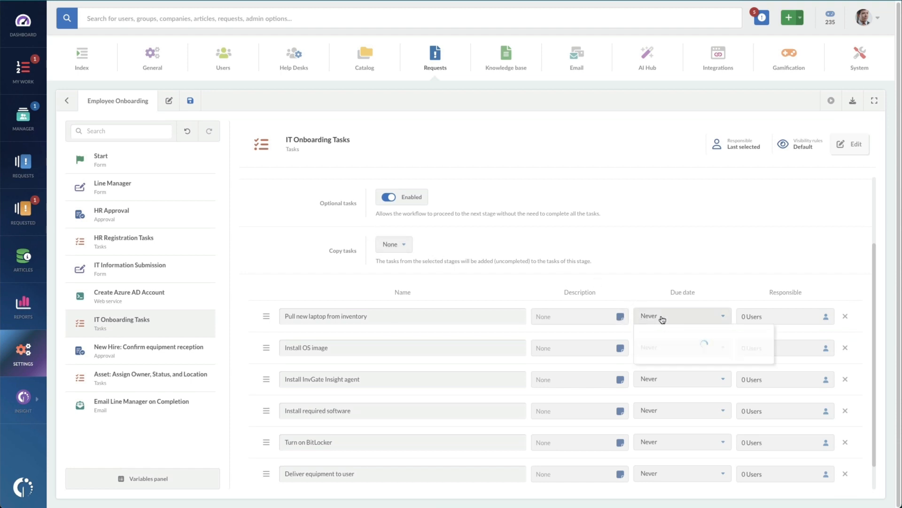
left_click(683, 316)
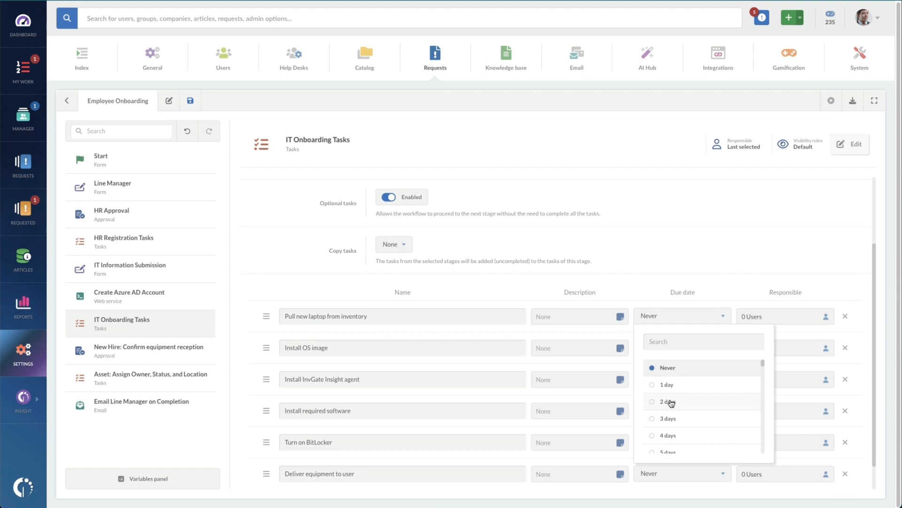
left_click(666, 385)
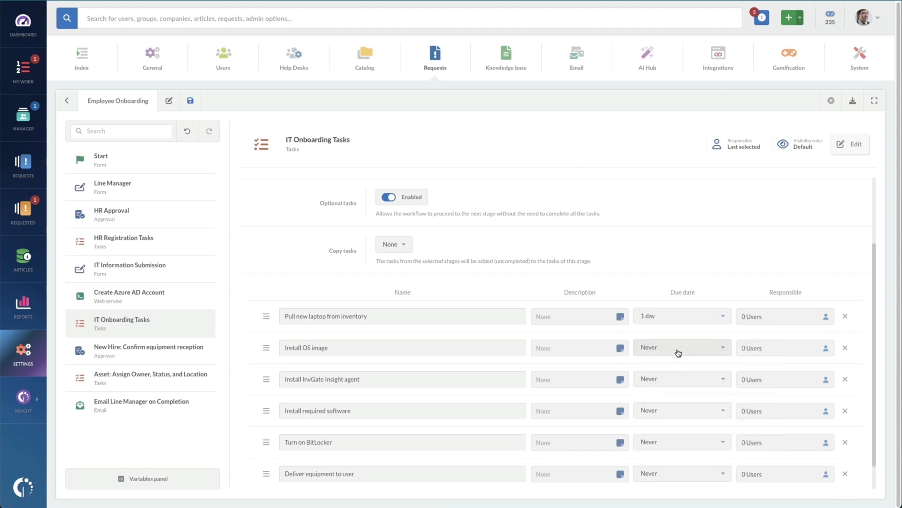
Set 2-day due dates on the OS image and software tasks and 4 days on Deliver equipment to user
left_click(682, 346)
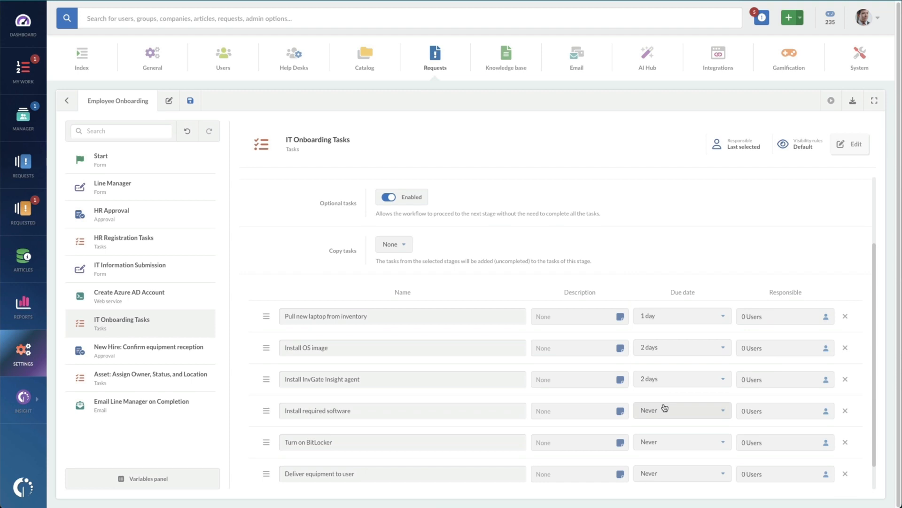
left_click(682, 411)
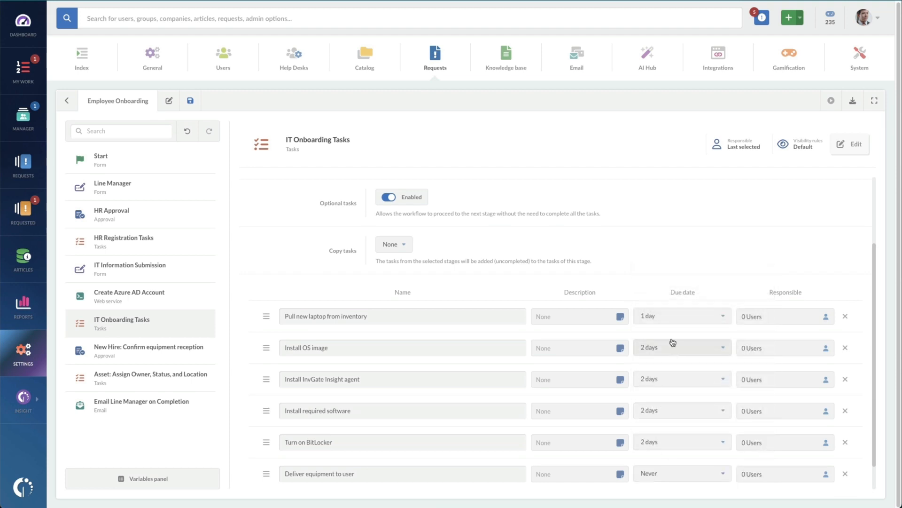
scroll("down", 3)
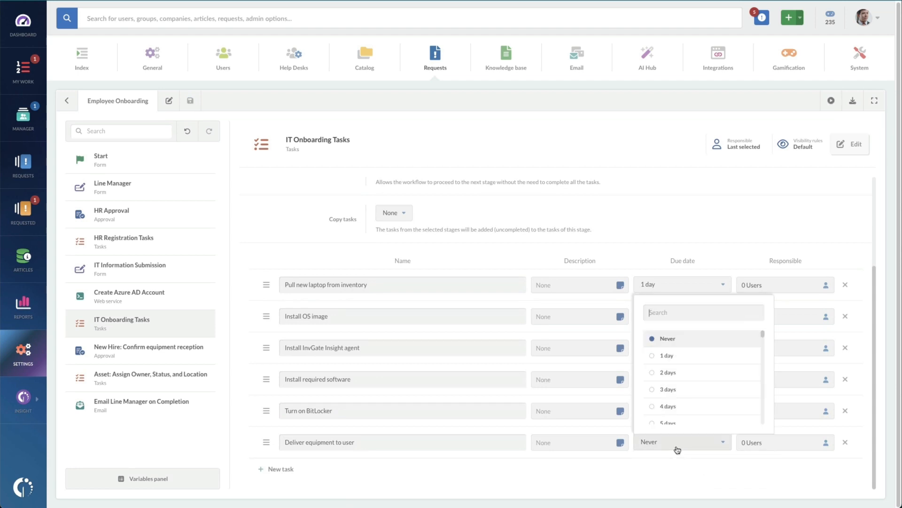
mouse_move(673, 423)
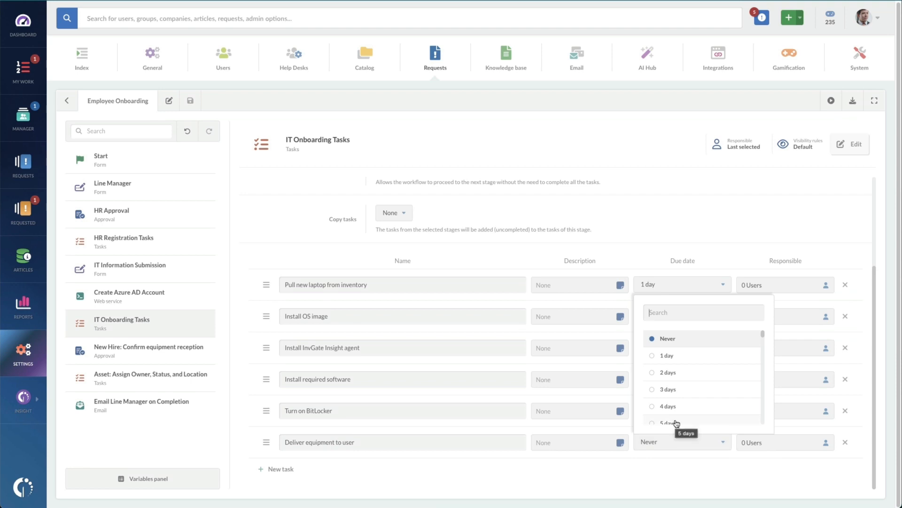
left_click(668, 372)
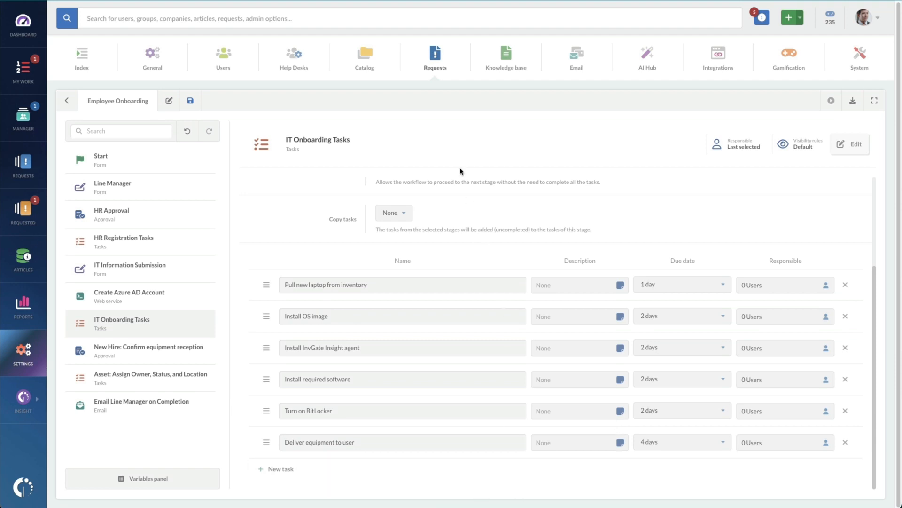
left_click(66, 100)
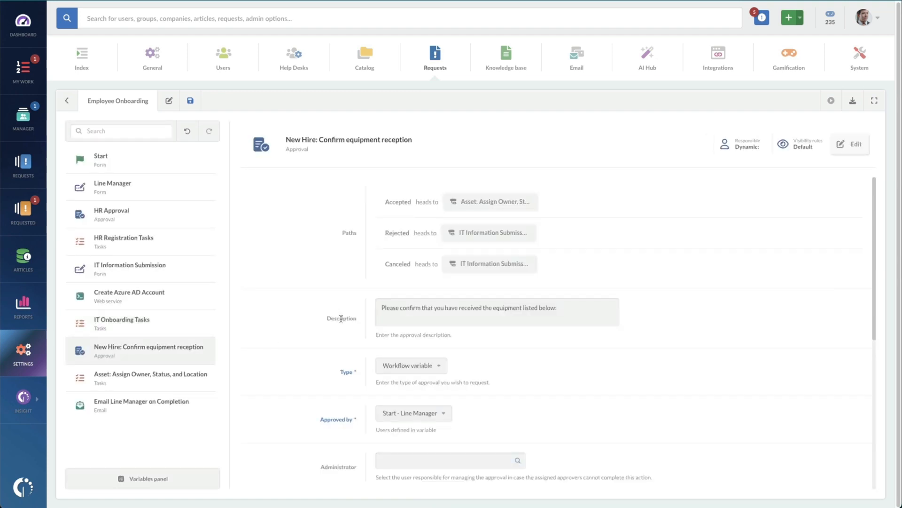
Delete the equipment-reception approval keeping its Accepted path, then enter Asset: Assign Owner
scroll("down", 3)
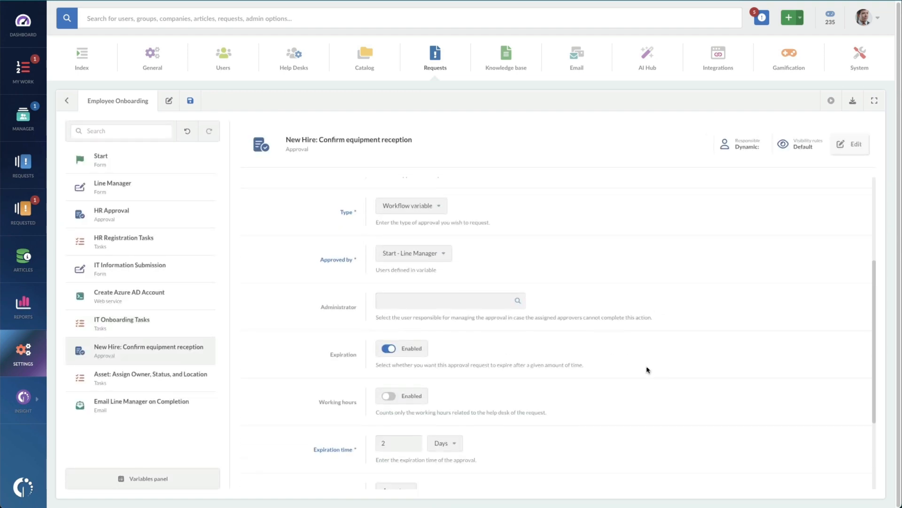
scroll("down", 3)
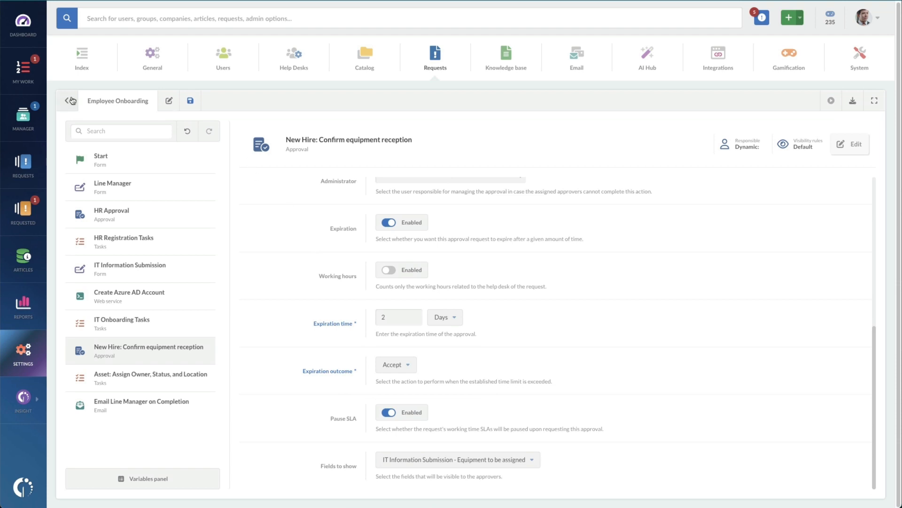
left_click(70, 101)
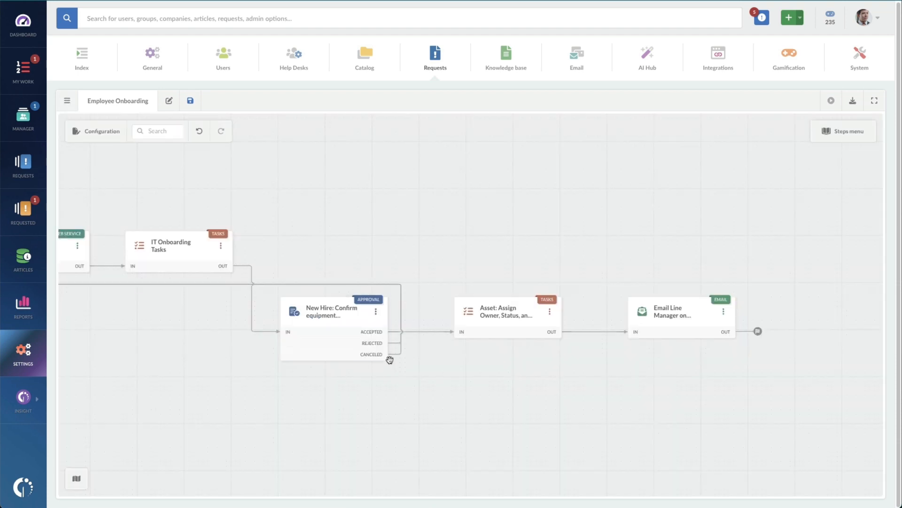
mouse_move(355, 318)
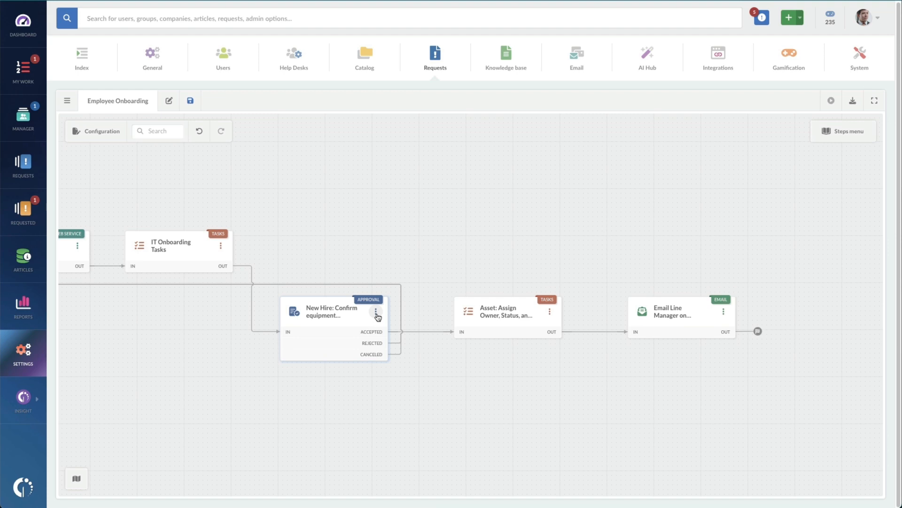
left_click(377, 311)
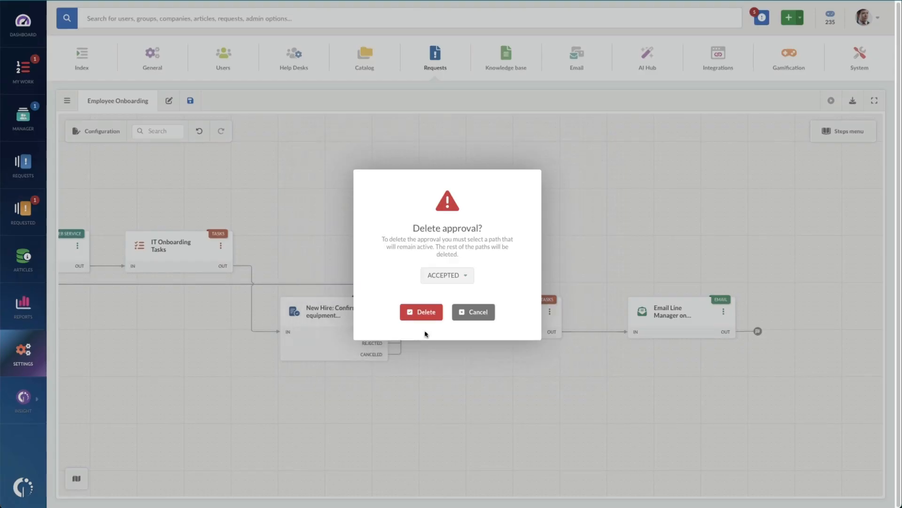
mouse_move(426, 314)
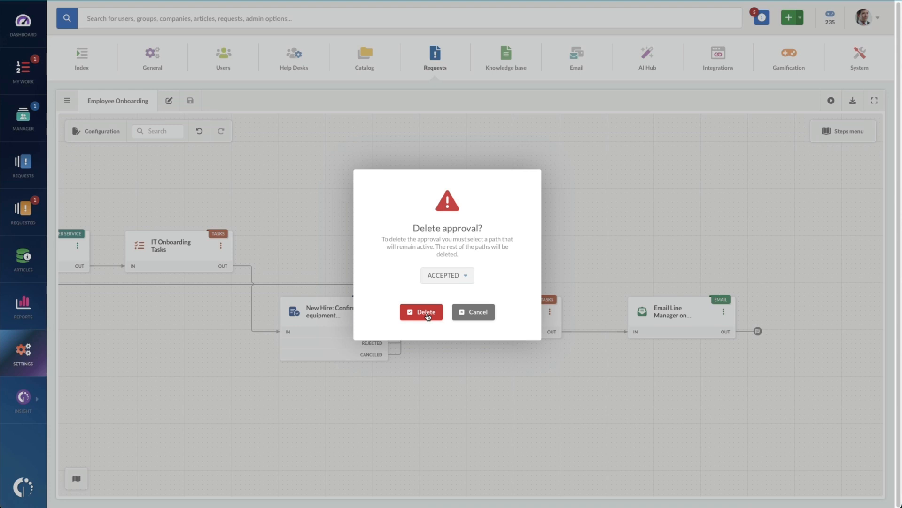
left_click(421, 312)
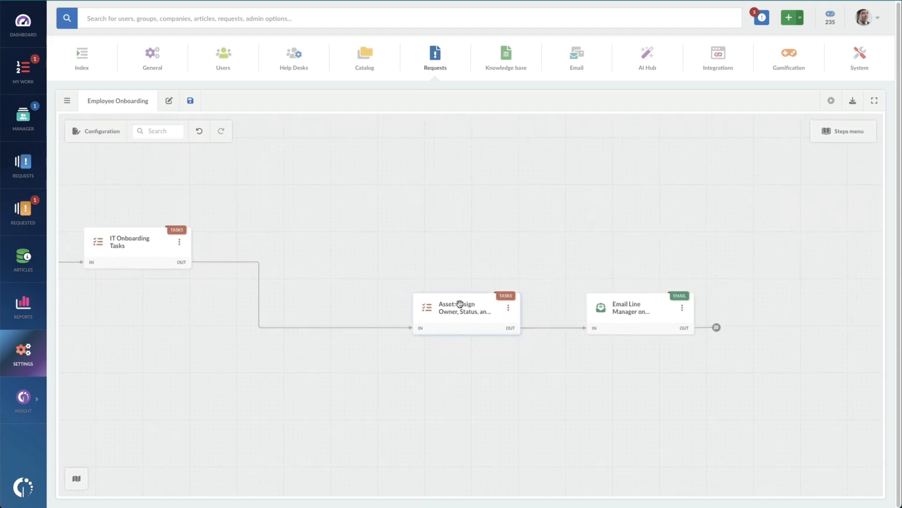
left_click(466, 306)
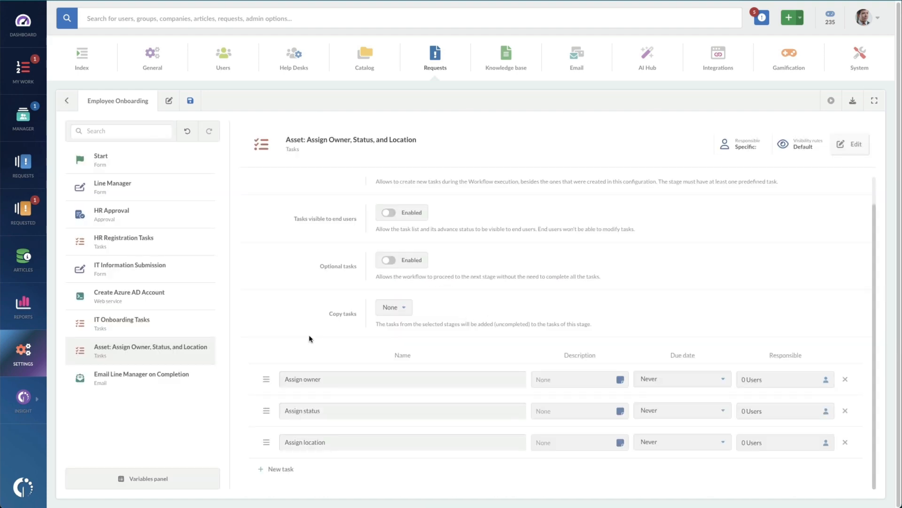
mouse_move(334, 337)
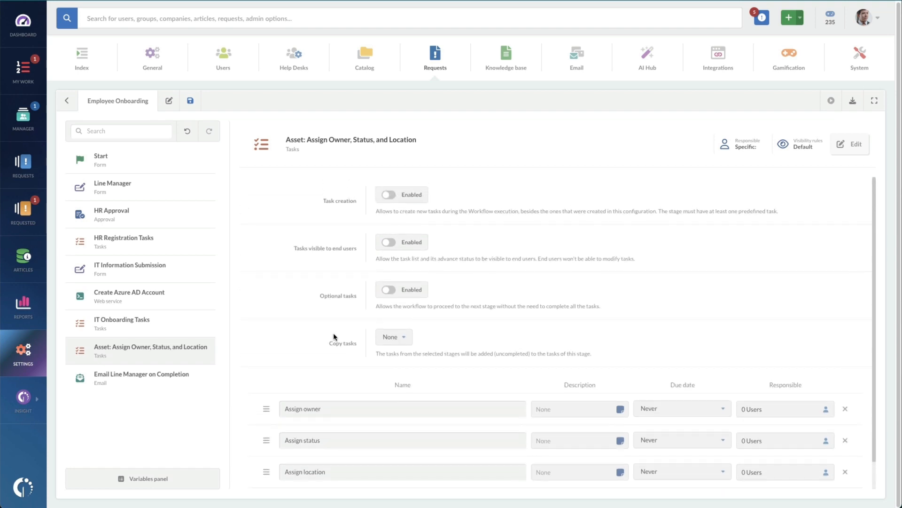
Show the Email Line Manager on Completion stage with its recipients and message
scroll("down", 3)
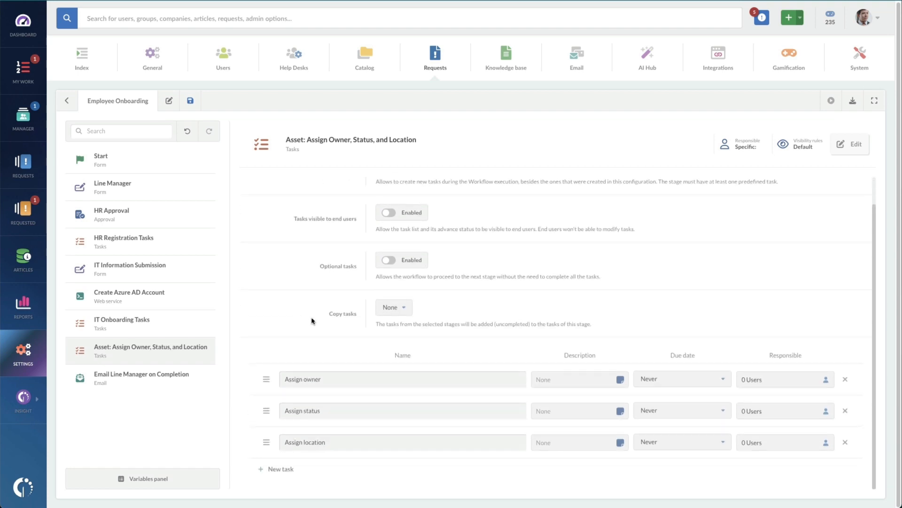
left_click(67, 100)
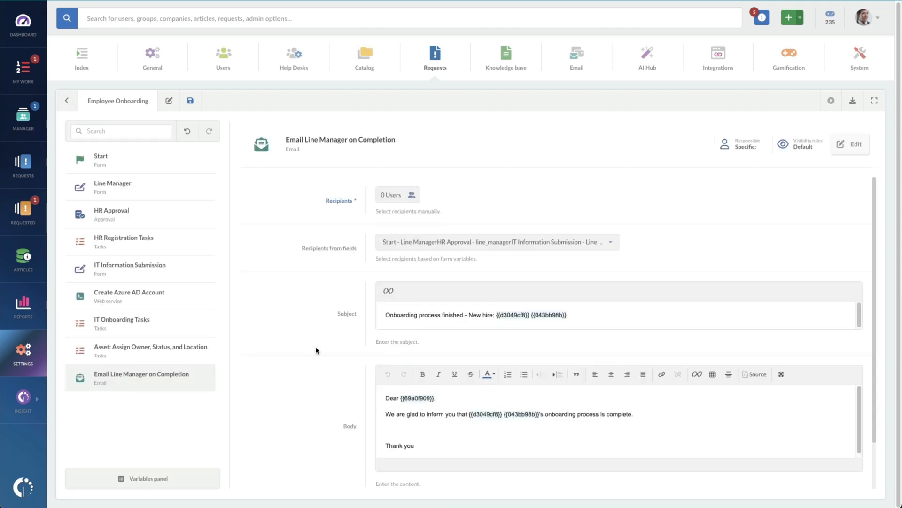
Set the email subject to 'Onboarding process has finished' and body to 'We are happy to inform you', then return to the diagram
scroll("down", 3)
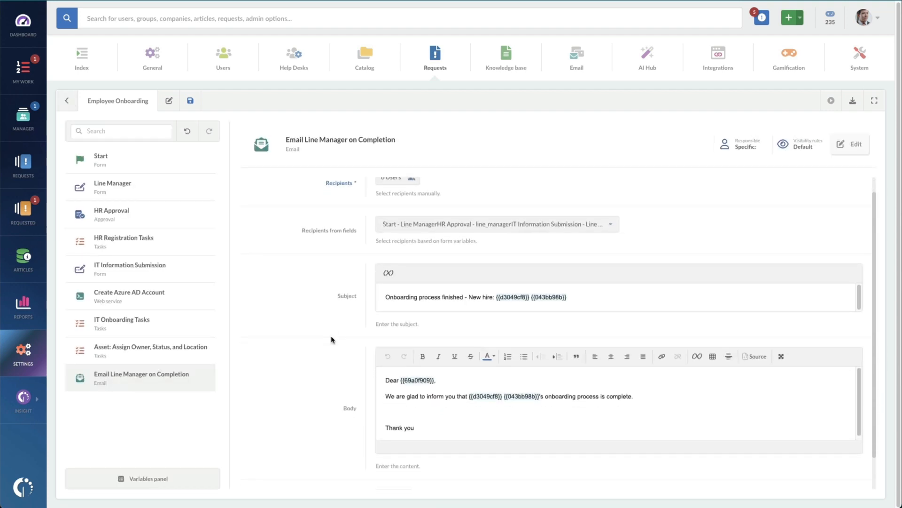
scroll("down", 3)
type("happy")
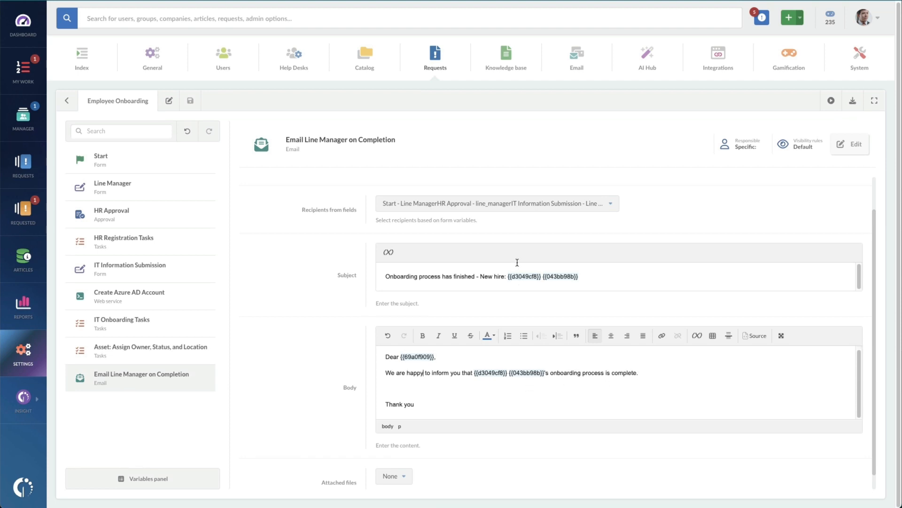
left_click(388, 252)
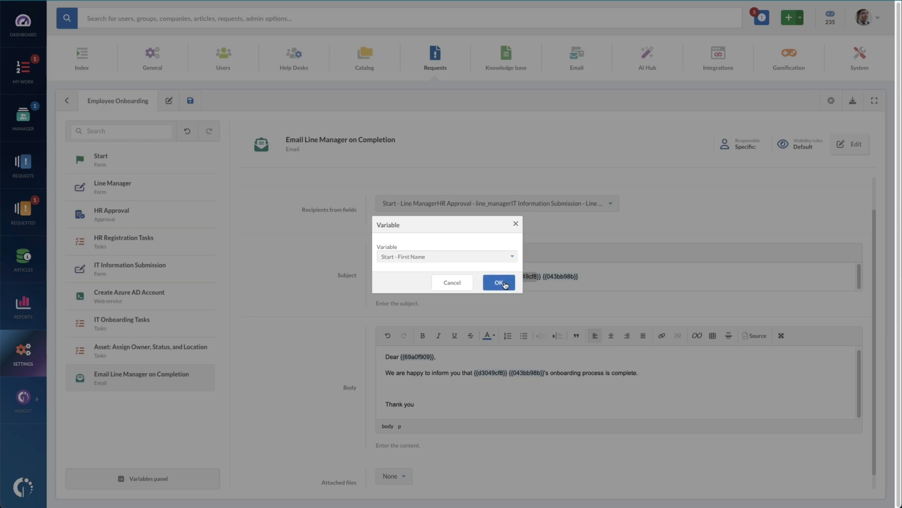
left_click(498, 282)
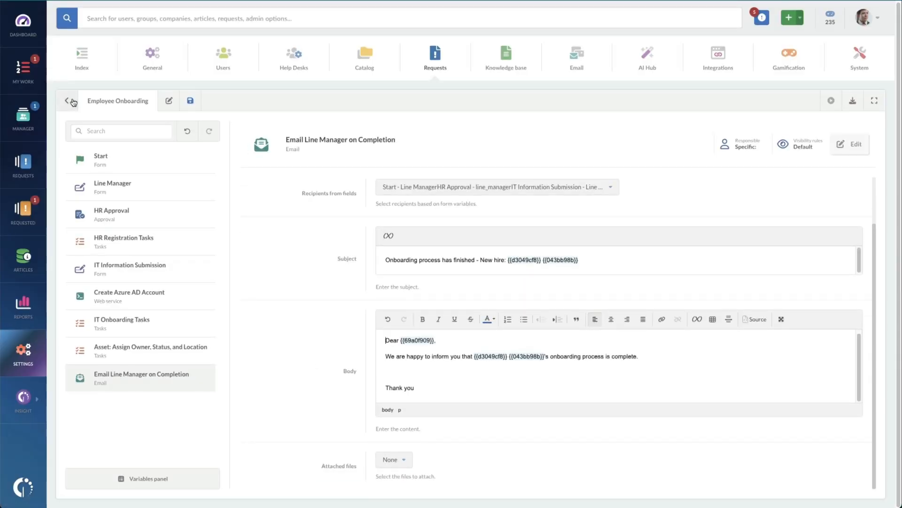
left_click(69, 100)
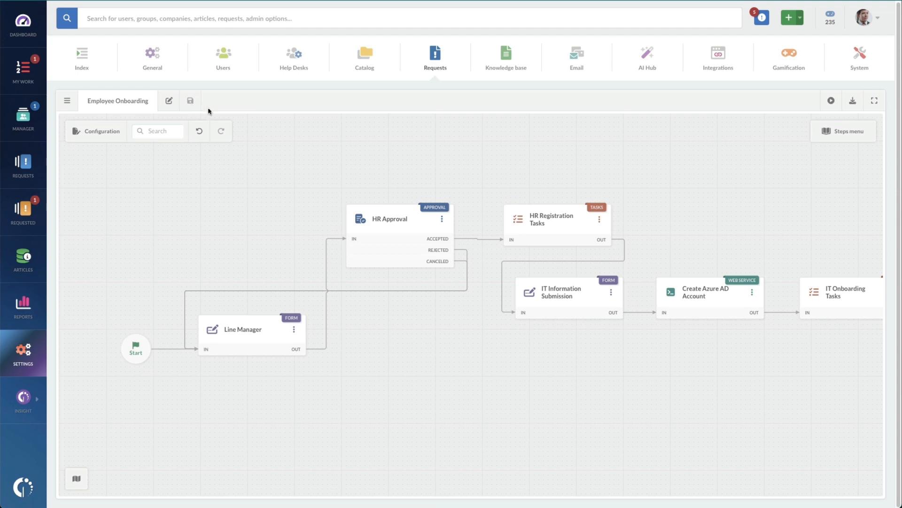
mouse_move(217, 123)
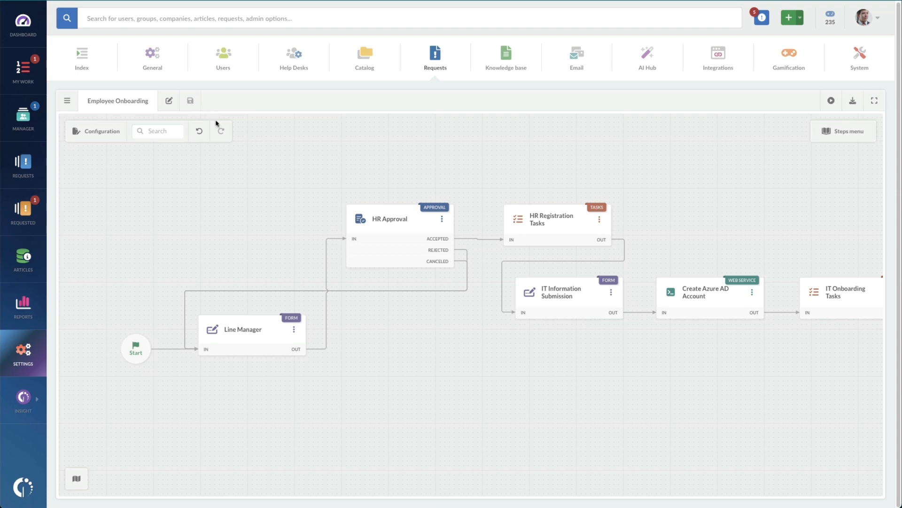
mouse_move(835, 114)
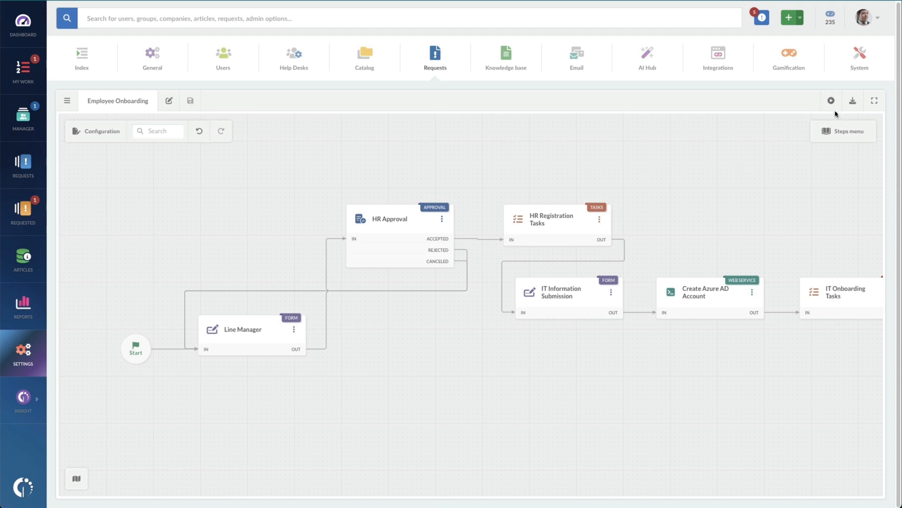
mouse_move(831, 100)
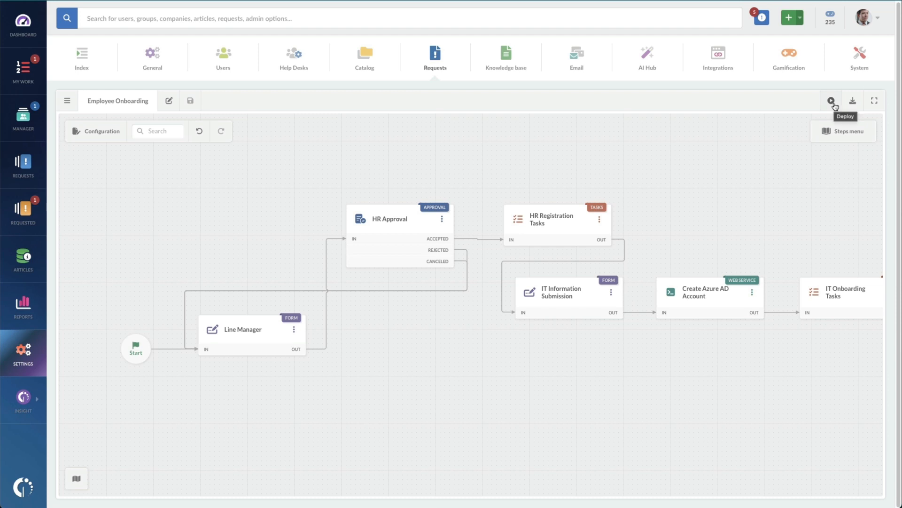
Start deploying the pending Employee Onboarding workflow changes
left_click(830, 101)
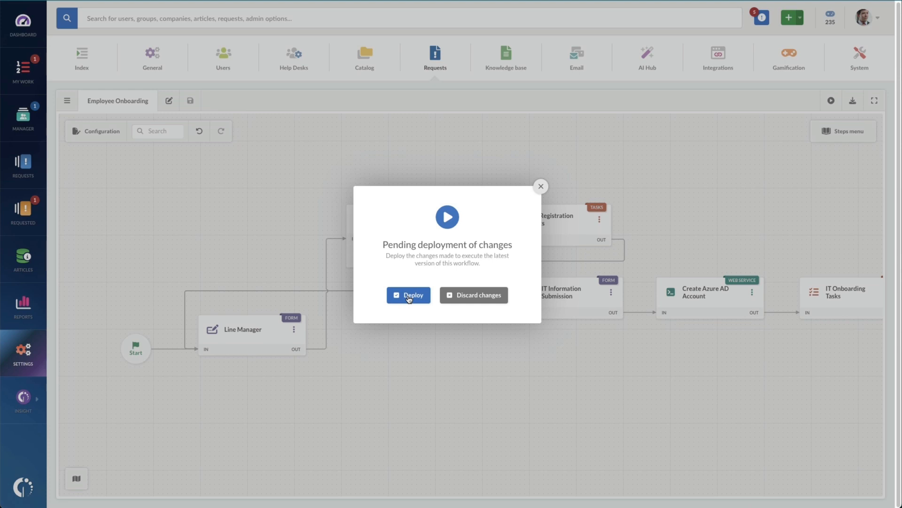
Deploy the latest version and assign it to the Employee Onboarding catalog category
left_click(409, 294)
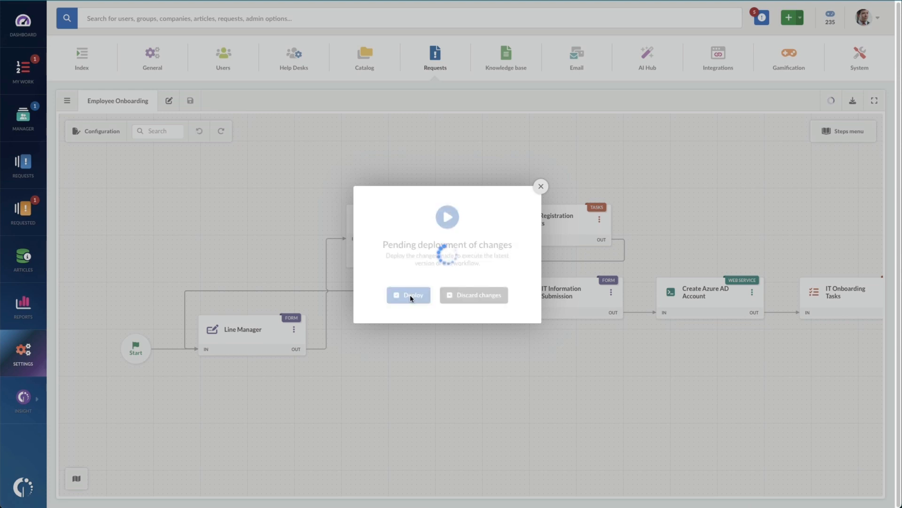
left_click(408, 294)
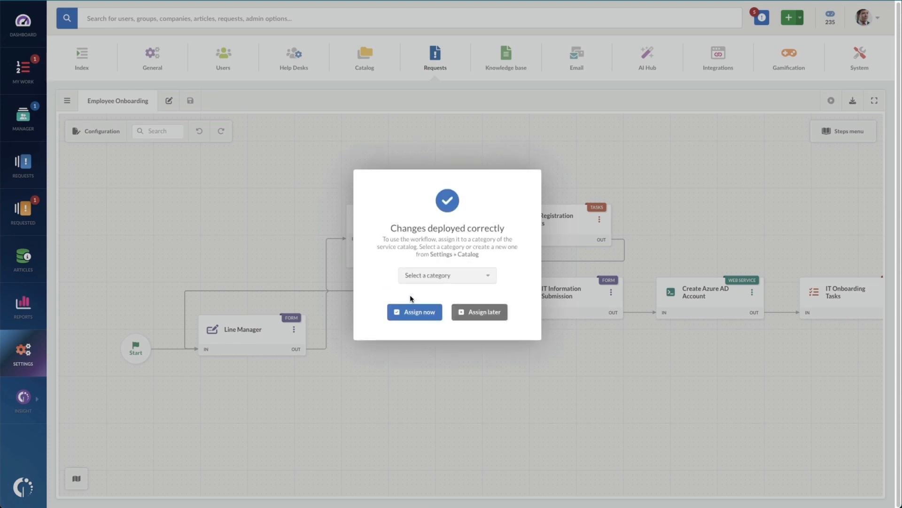
mouse_move(443, 281)
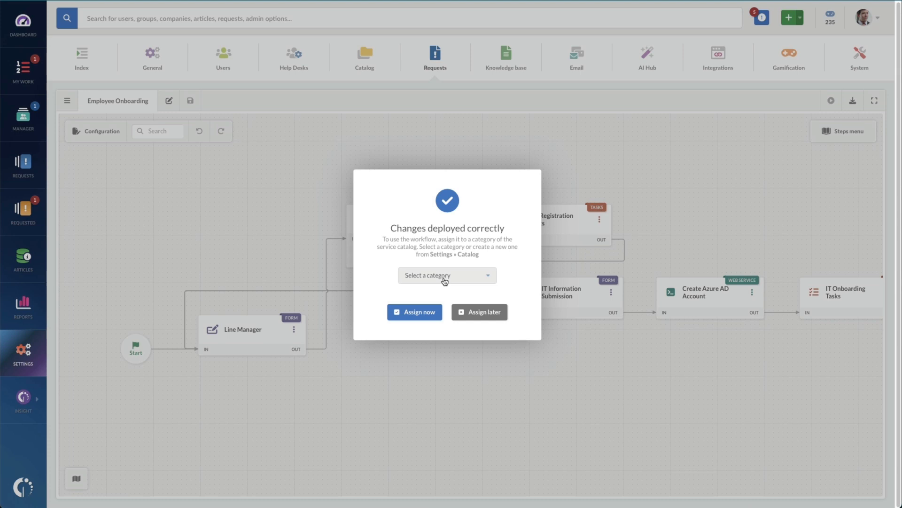
mouse_move(470, 282)
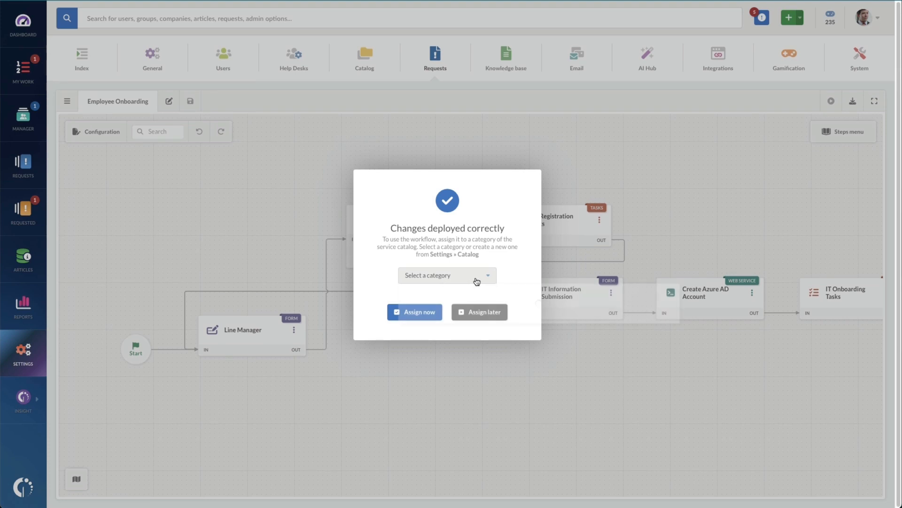
left_click(445, 275)
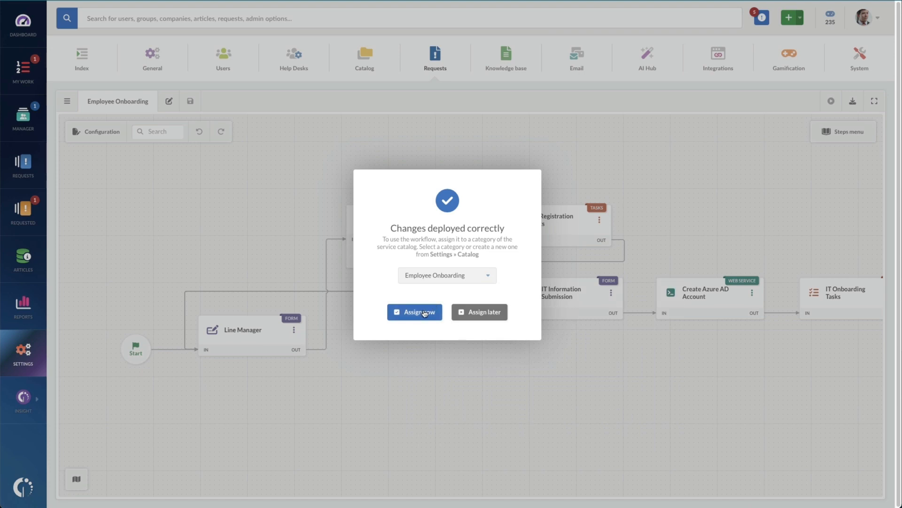
left_click(414, 312)
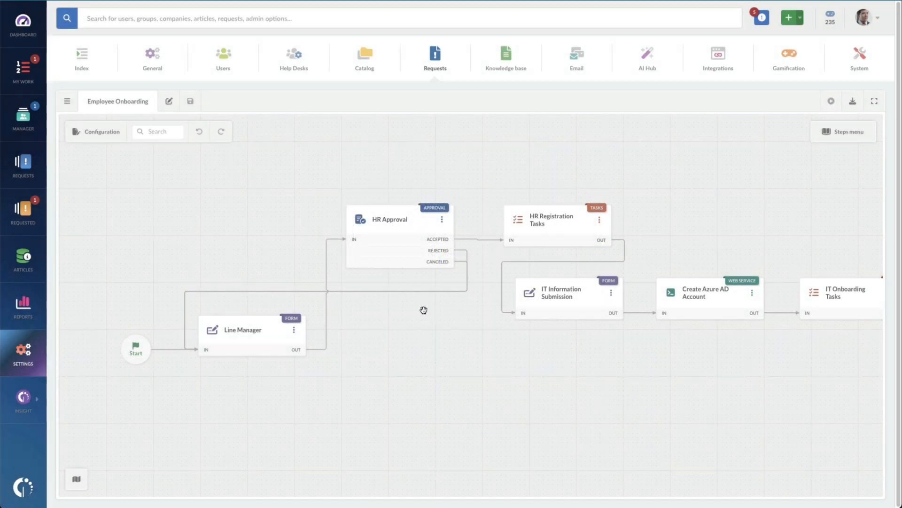